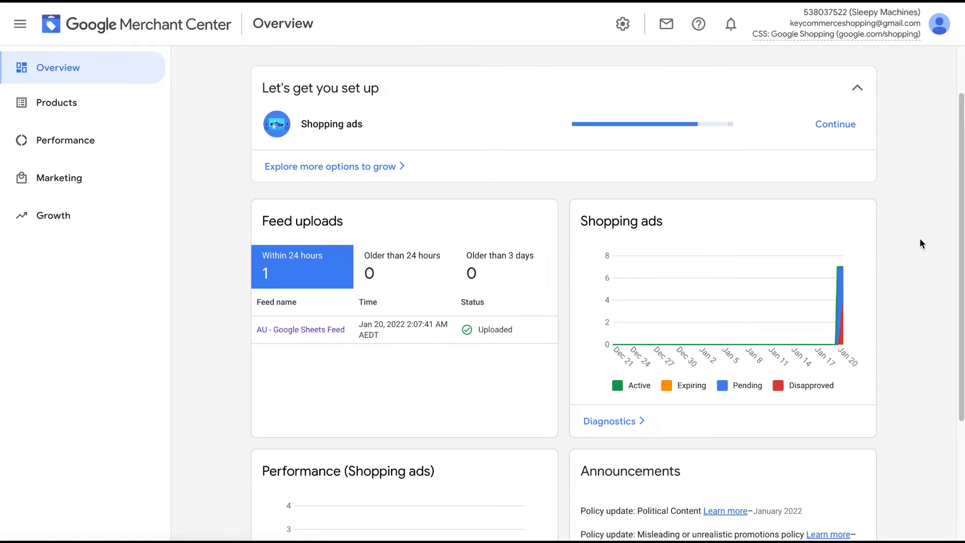
- Go to Growth > Manage programs and start enabling the Promotions program
left_click(54, 215)
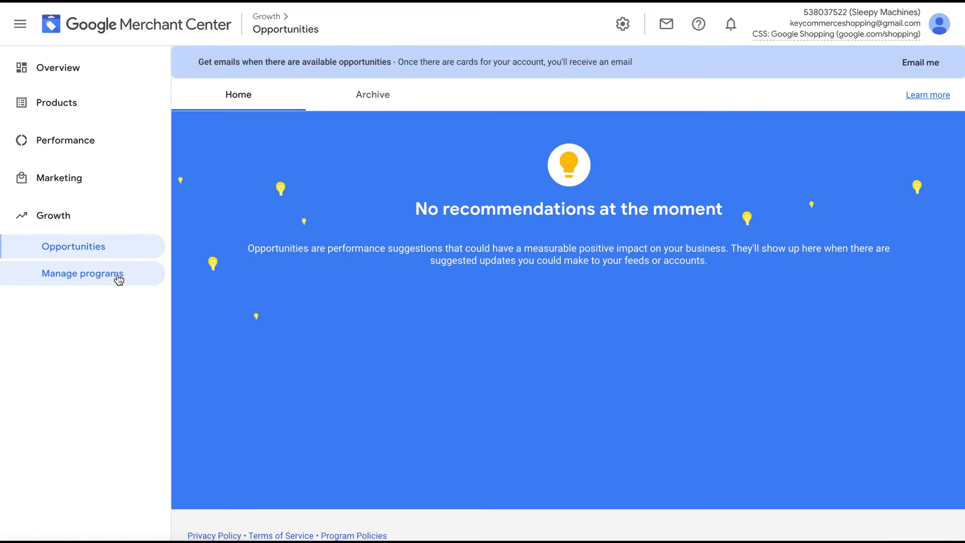
left_click(81, 274)
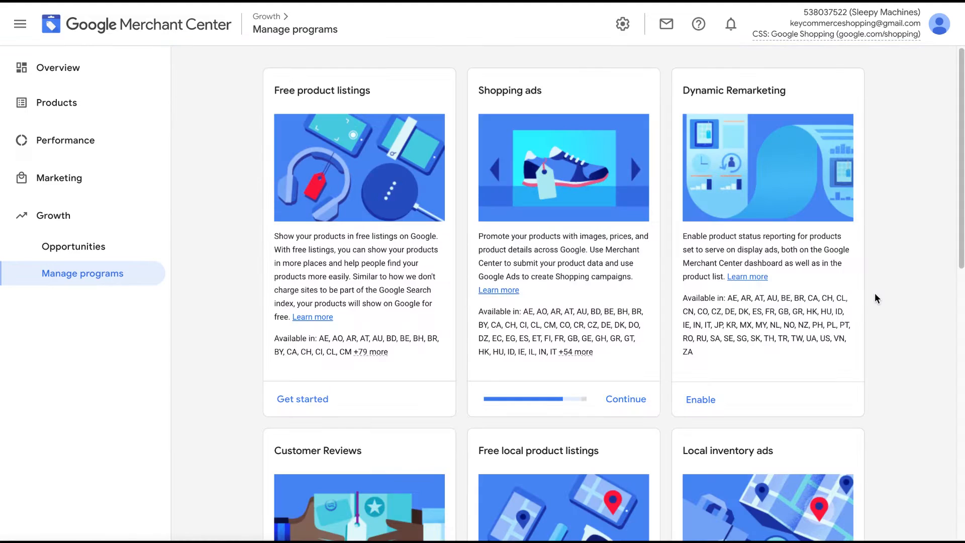
scroll("down", 3)
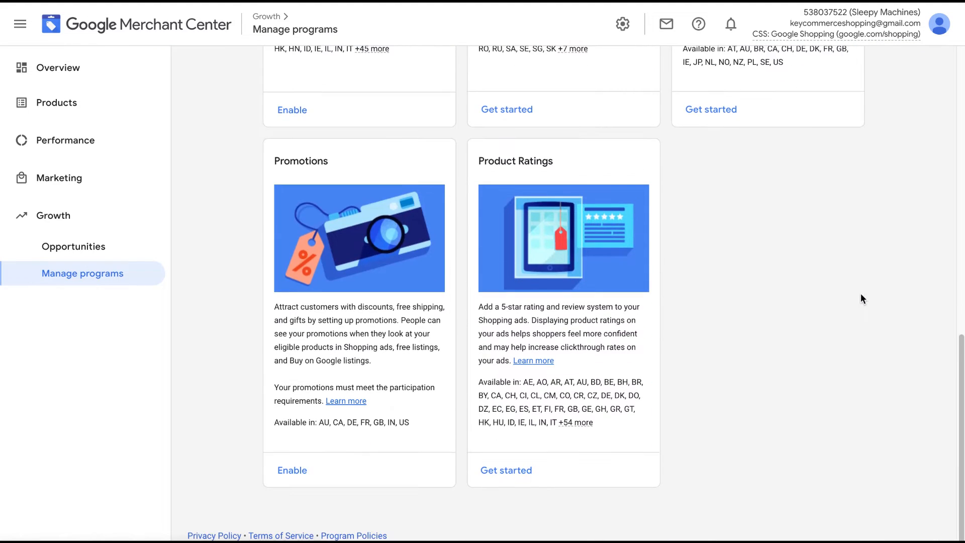
left_click(291, 109)
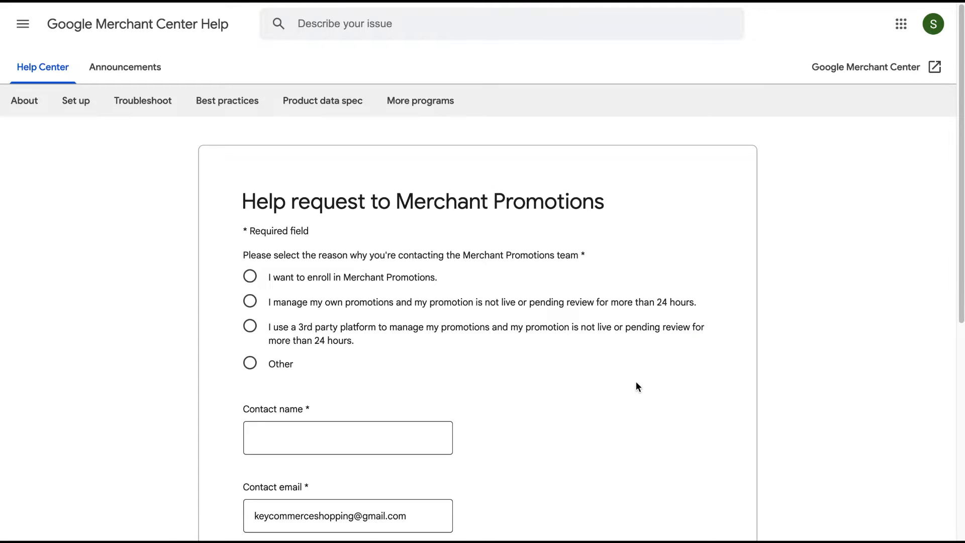
scroll("down", 3)
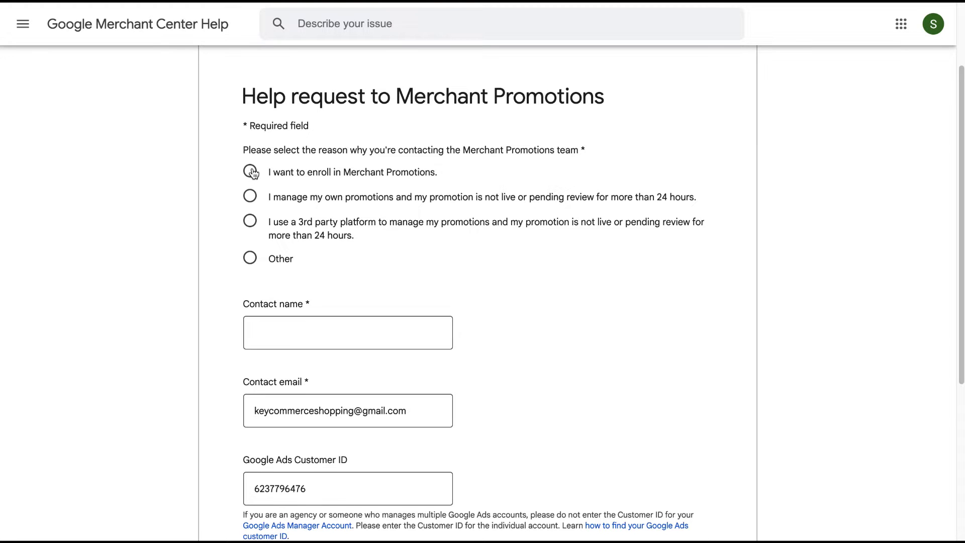
left_click(250, 172)
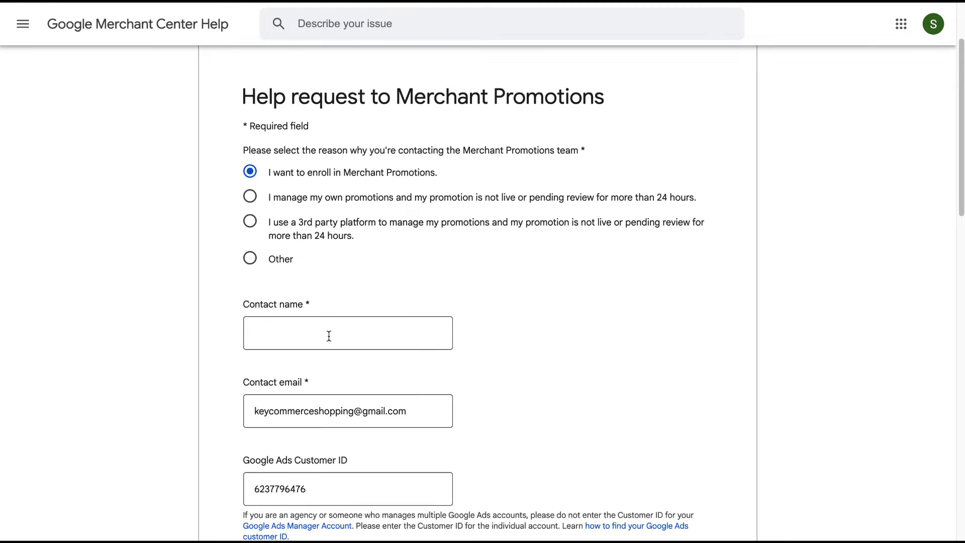
type("Sam Baldwin")
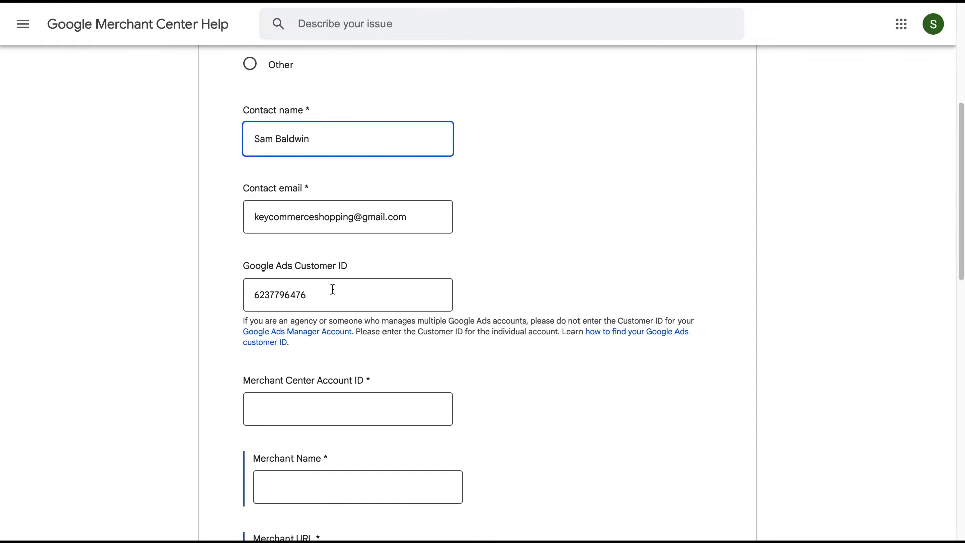
scroll("down", 3)
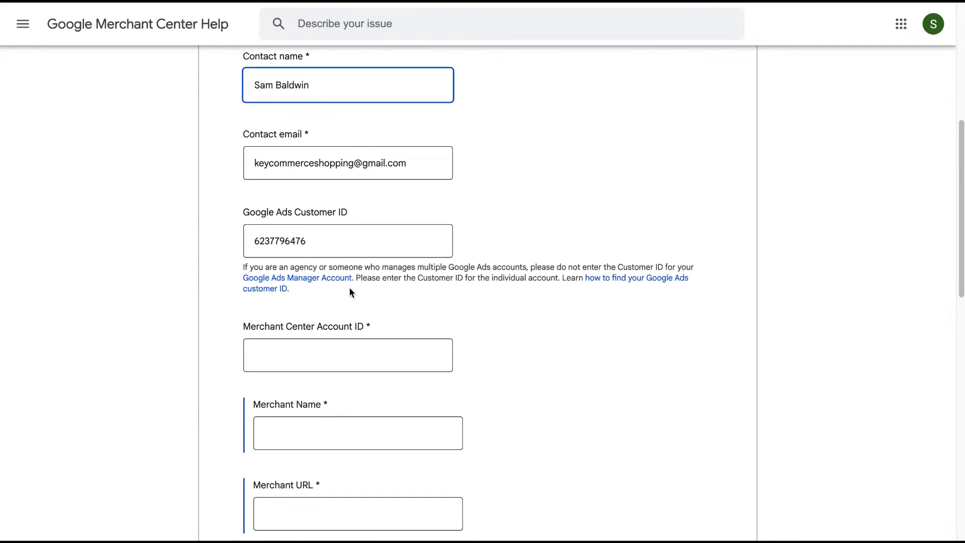
scroll("down", 3)
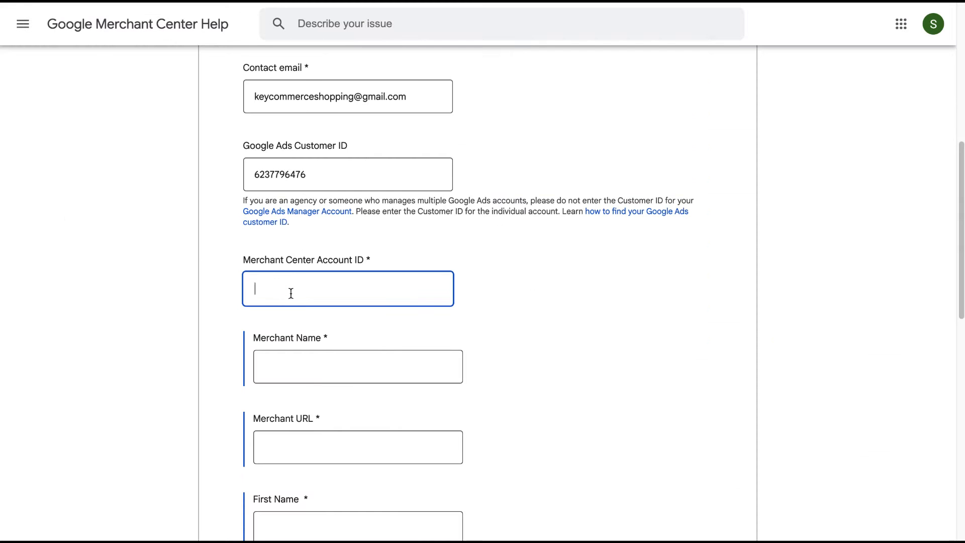
type("538037522")
left_click(358, 366)
type("Sleepy Machine")
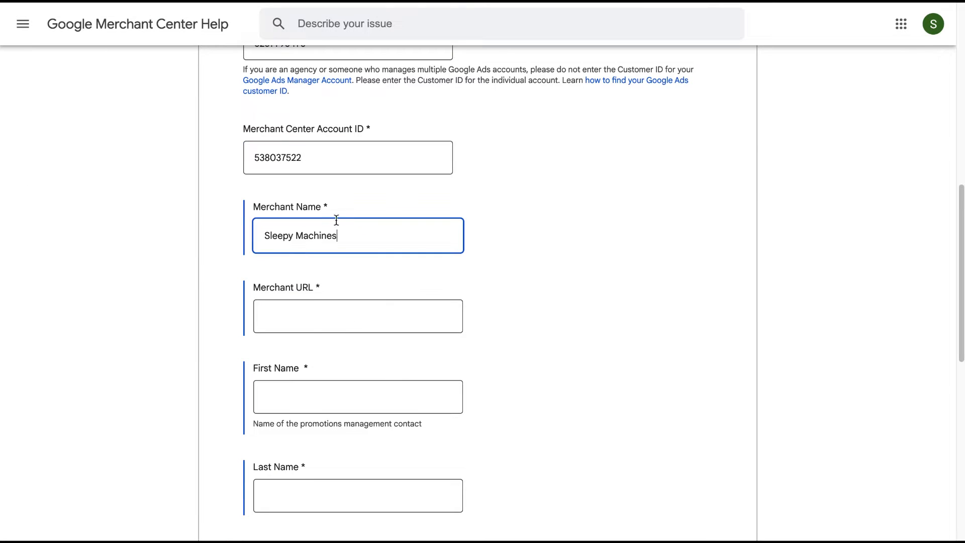
type("sleepymachines.com")
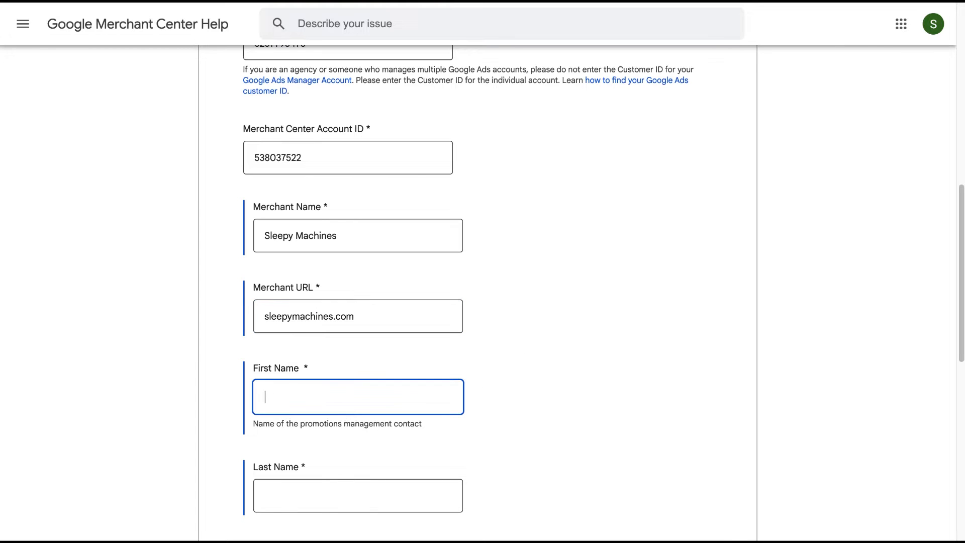
type("B")
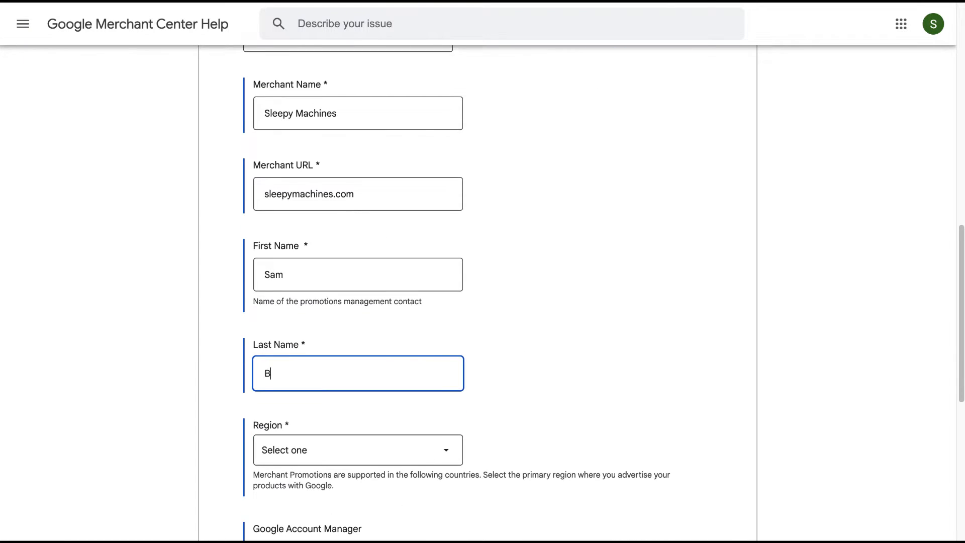
type("aldwin")
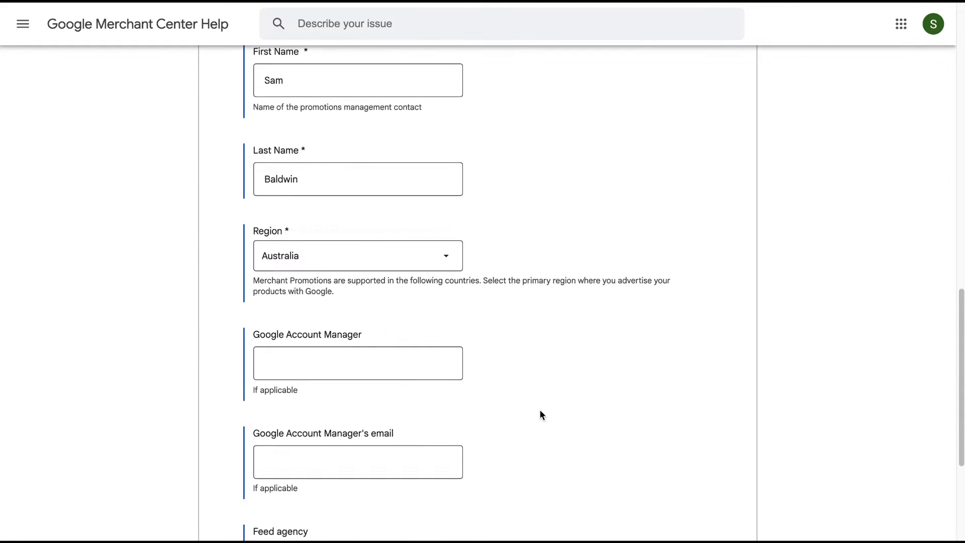
scroll("down", 3)
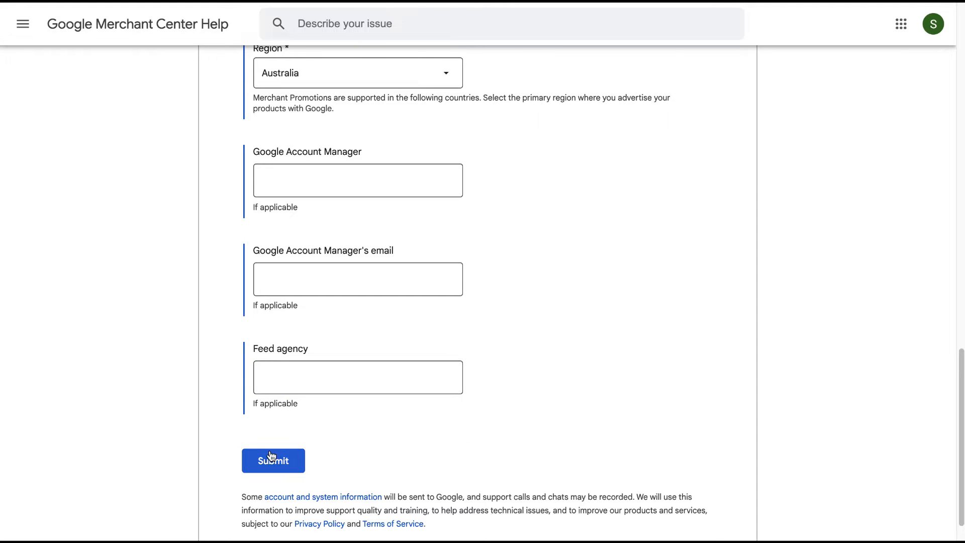
left_click(272, 461)
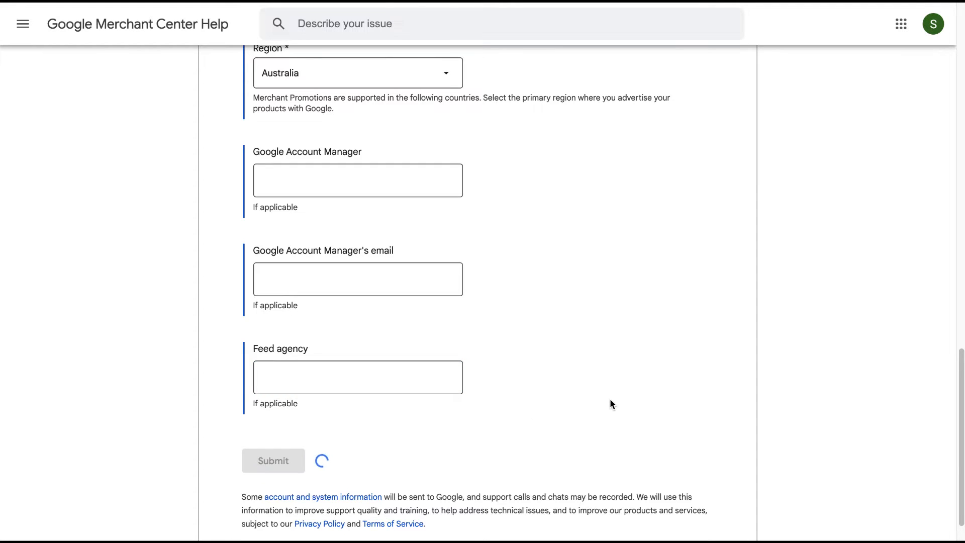
left_click(273, 460)
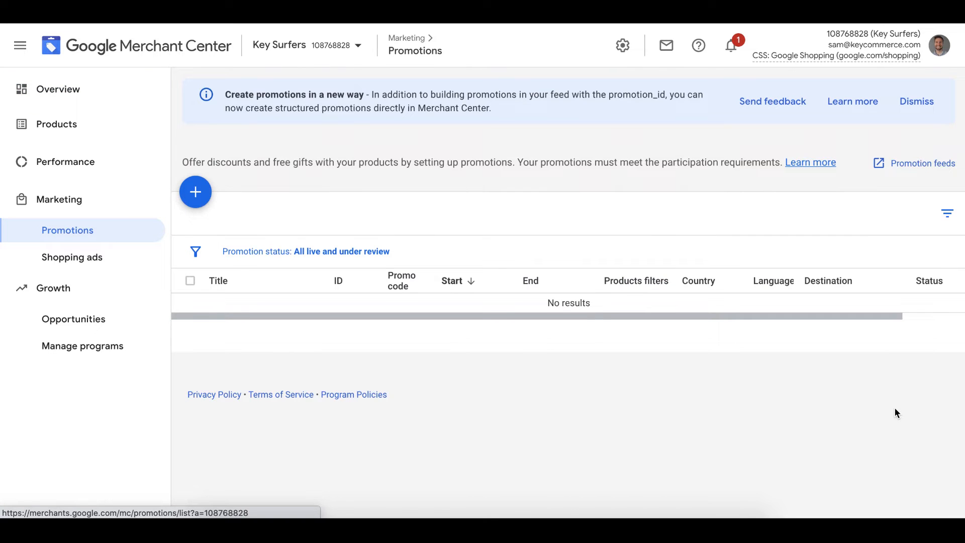
- Create a new promotion for Australia in English with Shopping ads as destination
left_click(195, 190)
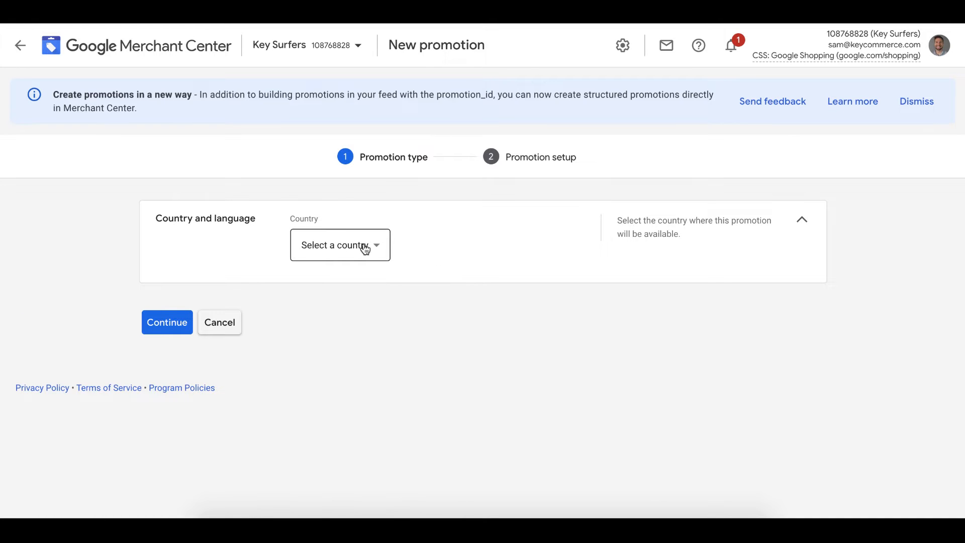
left_click(339, 245)
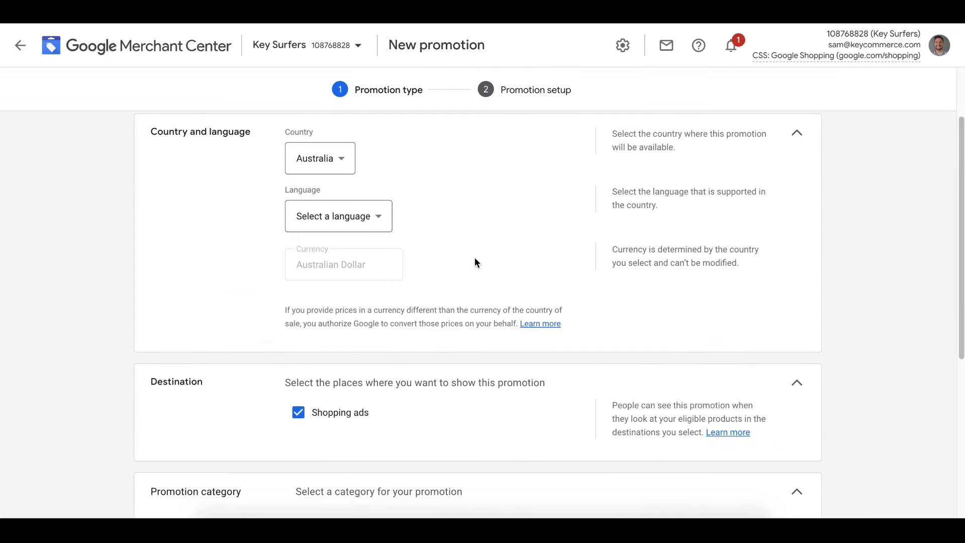
left_click(338, 216)
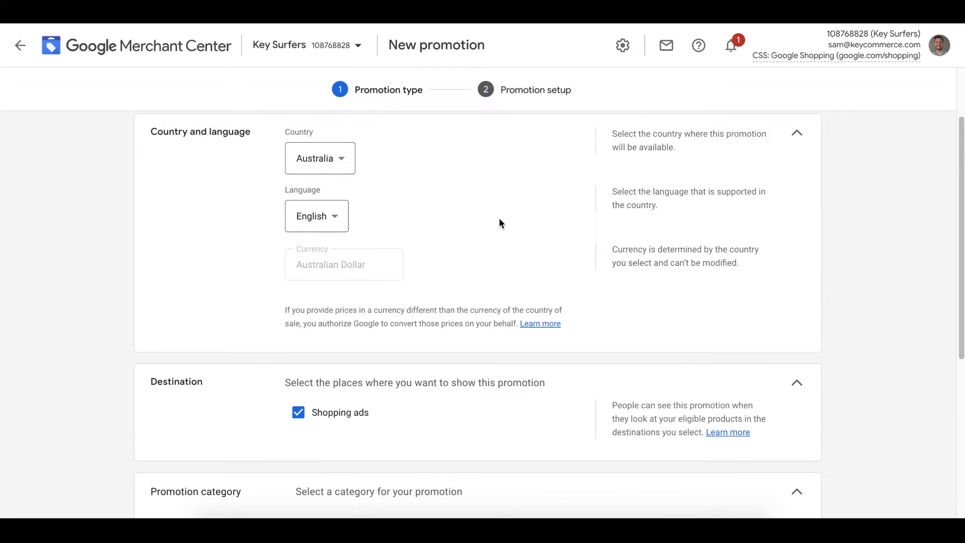
scroll("down", 3)
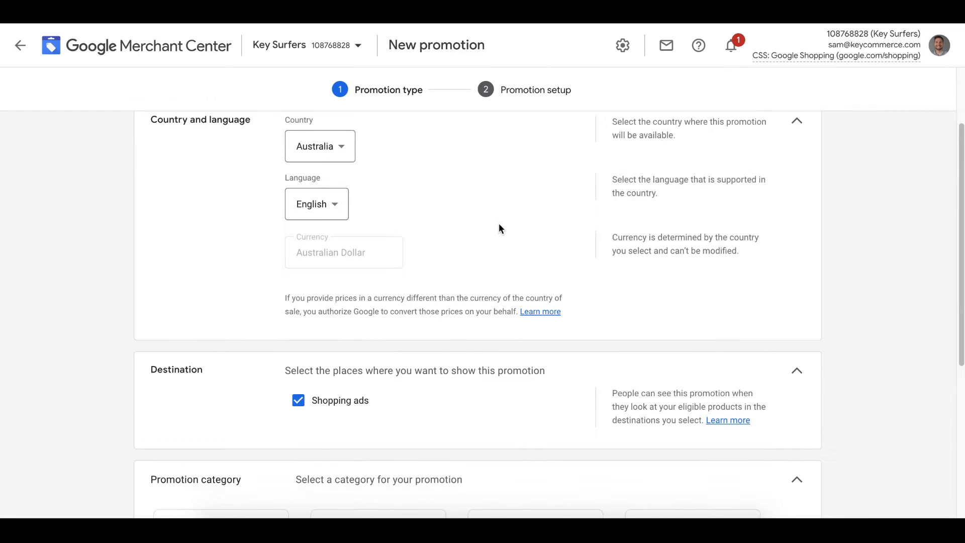
scroll("down", 3)
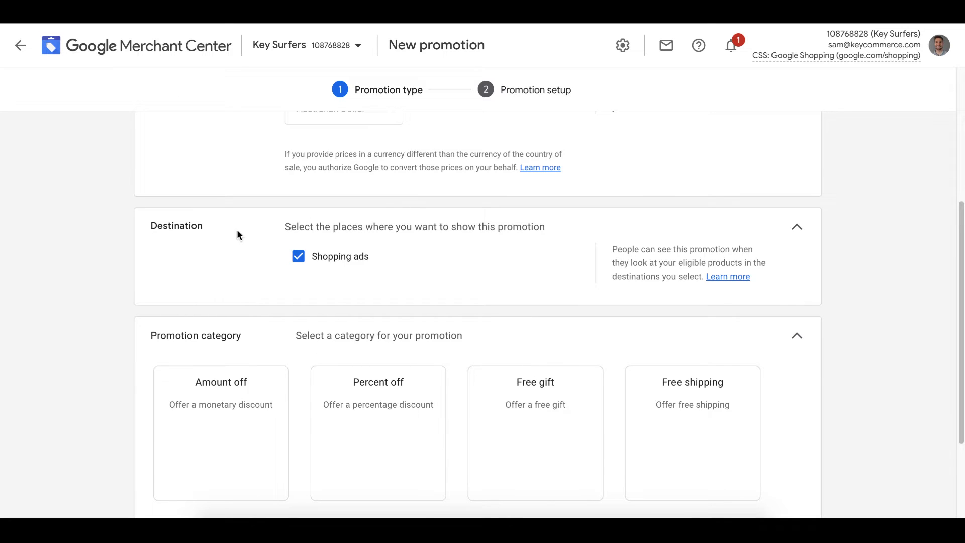
mouse_move(526, 284)
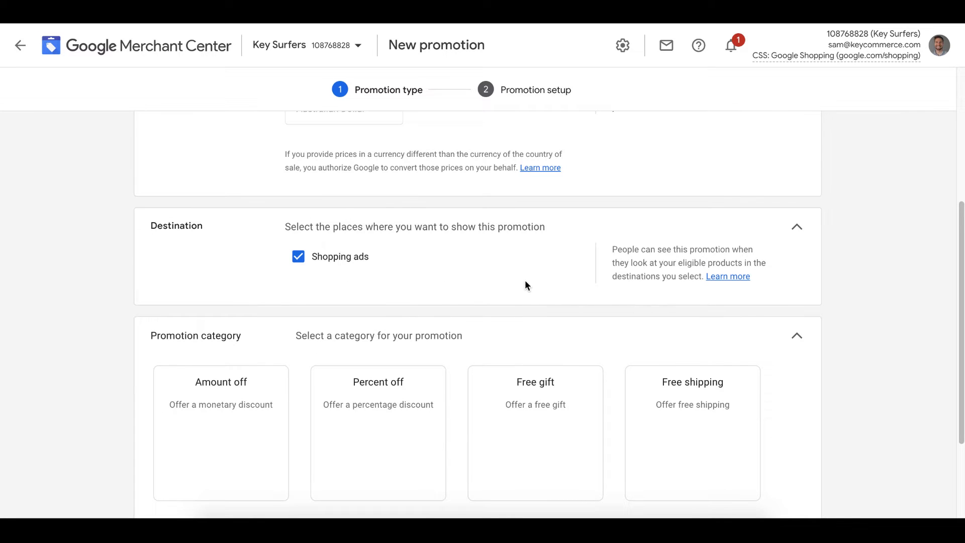
scroll("down", 3)
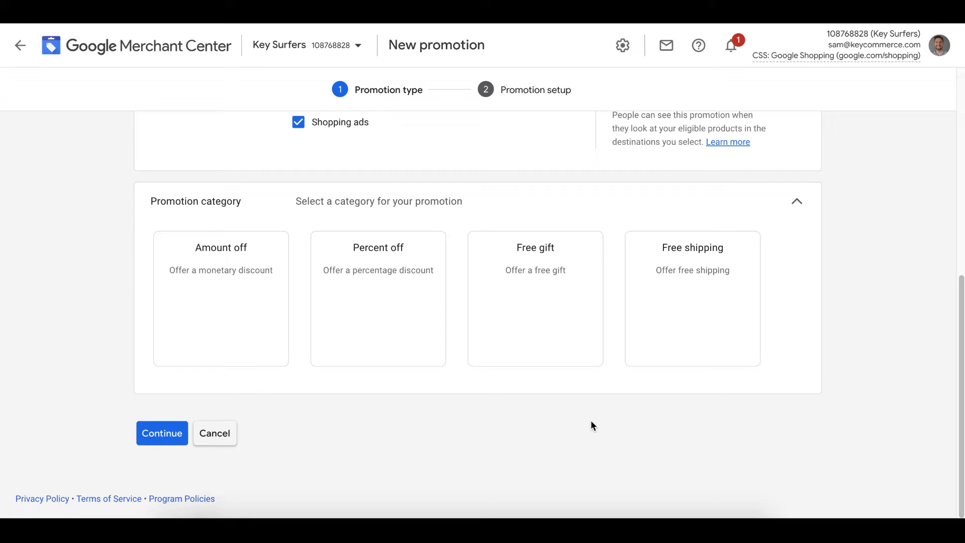
mouse_move(281, 376)
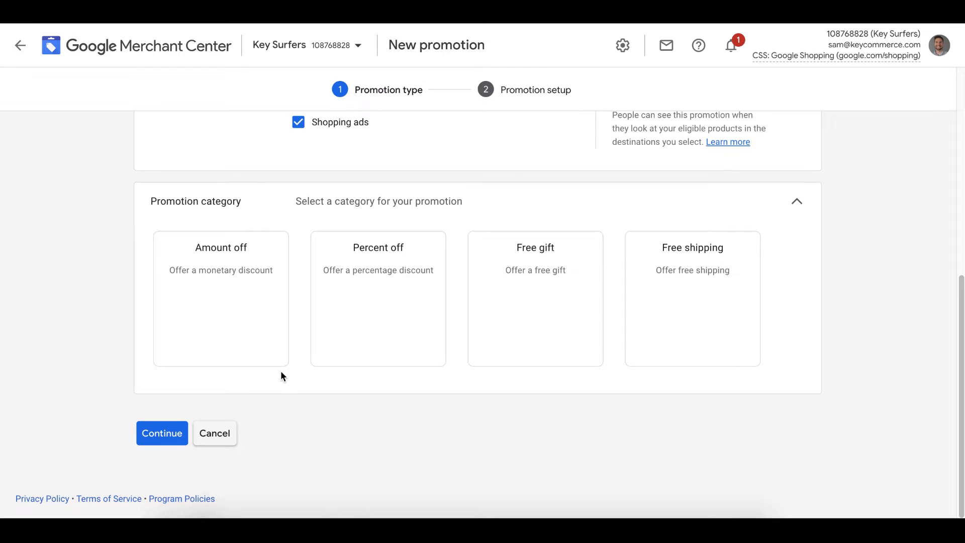
- Choose the Free shipping category with free standard shipping and no minimum purchase
left_click(692, 298)
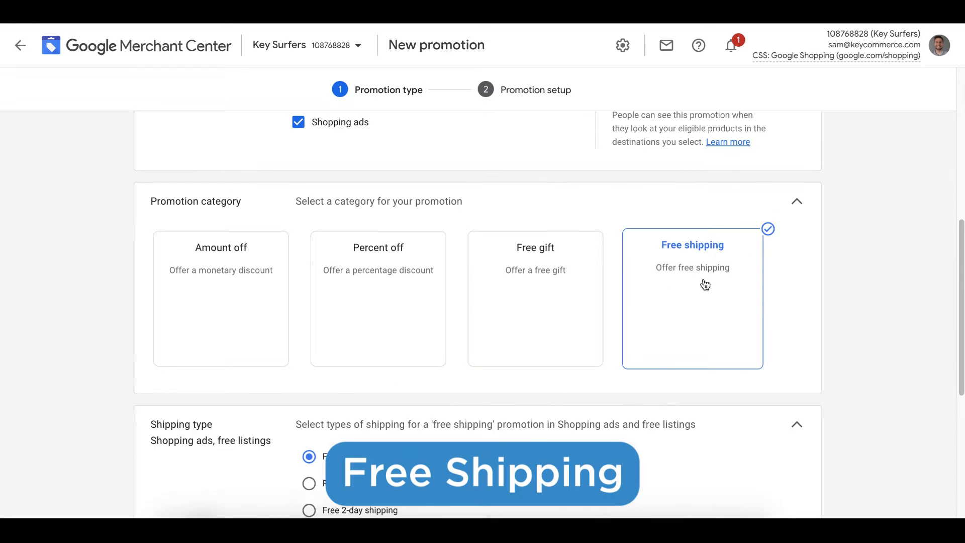
scroll("down", 3)
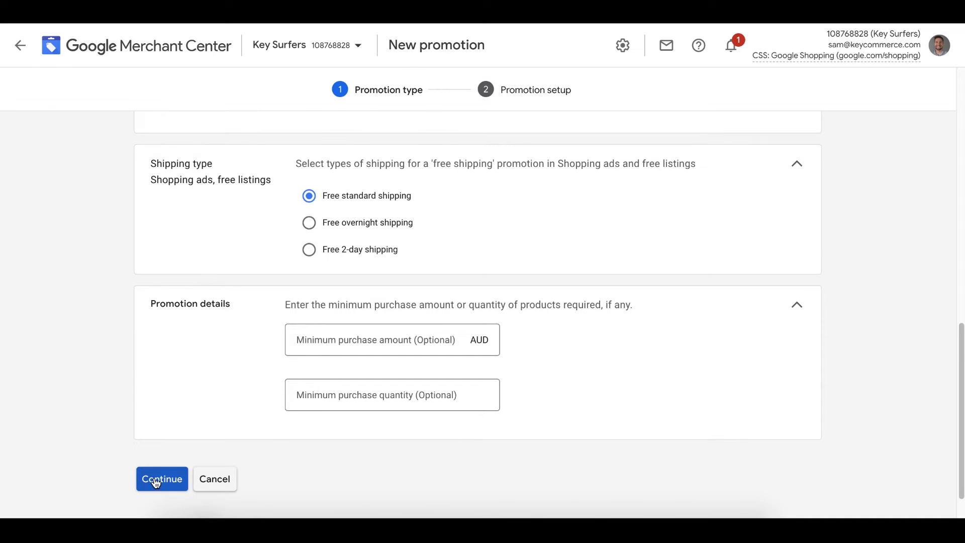
- Continue to setup and enter 'Free Shipping' as both the title and the promotion ID
left_click(162, 479)
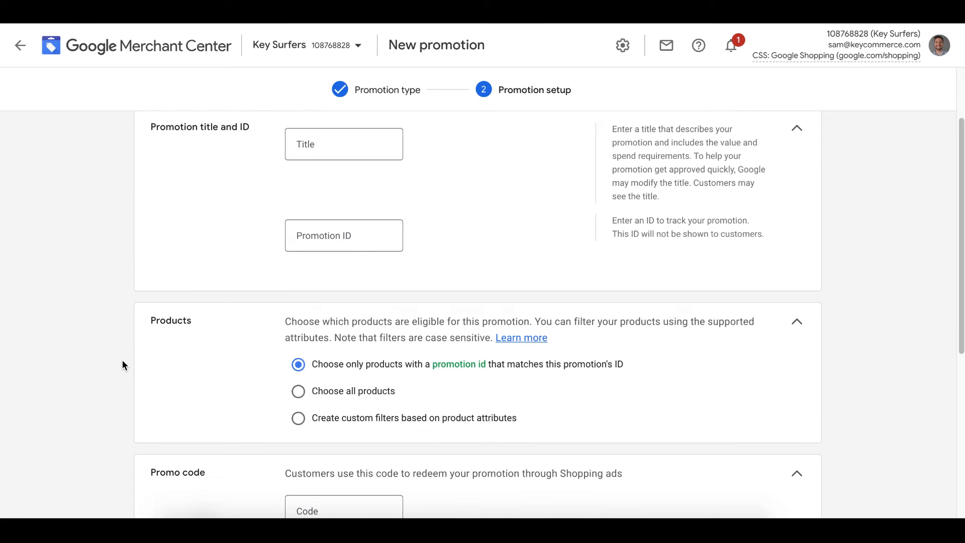
mouse_move(170, 275)
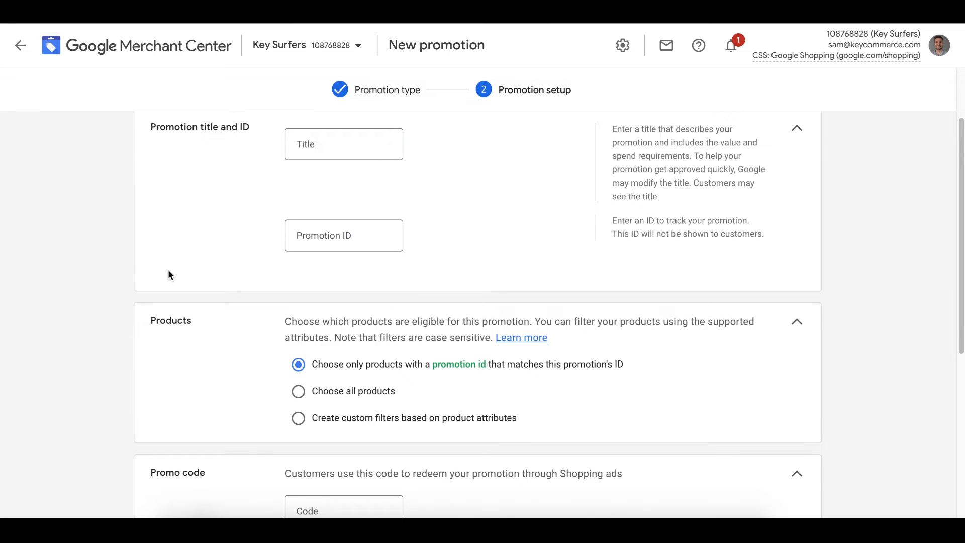
left_click(343, 144)
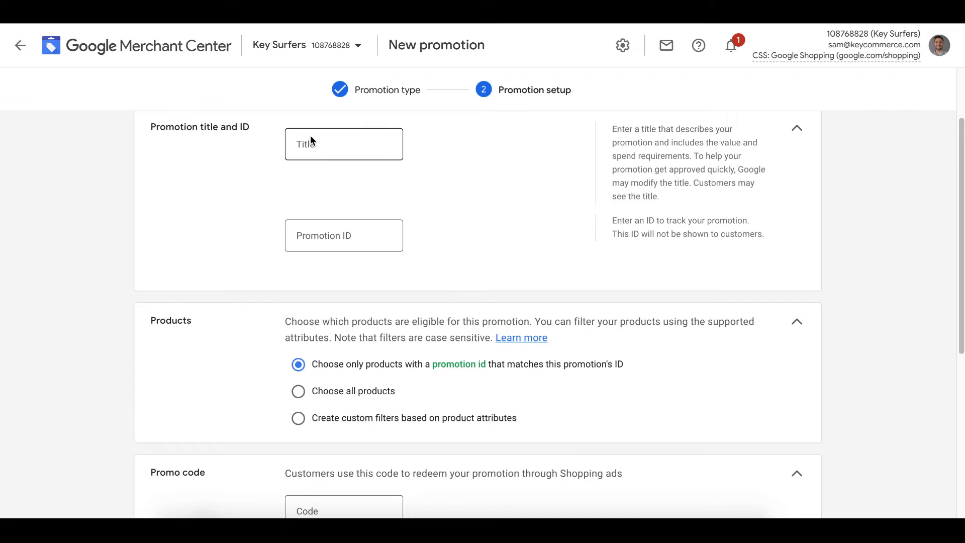
type("Free")
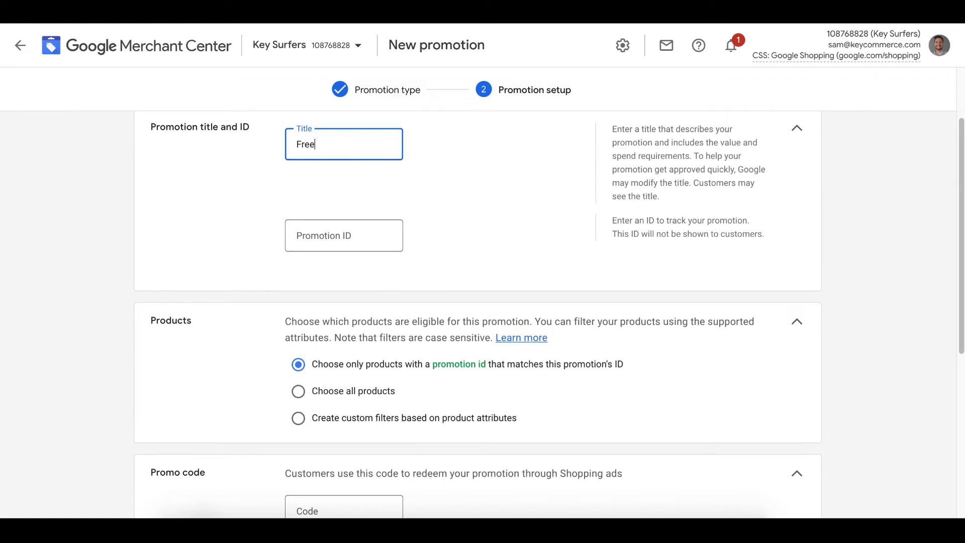
type("Shipping")
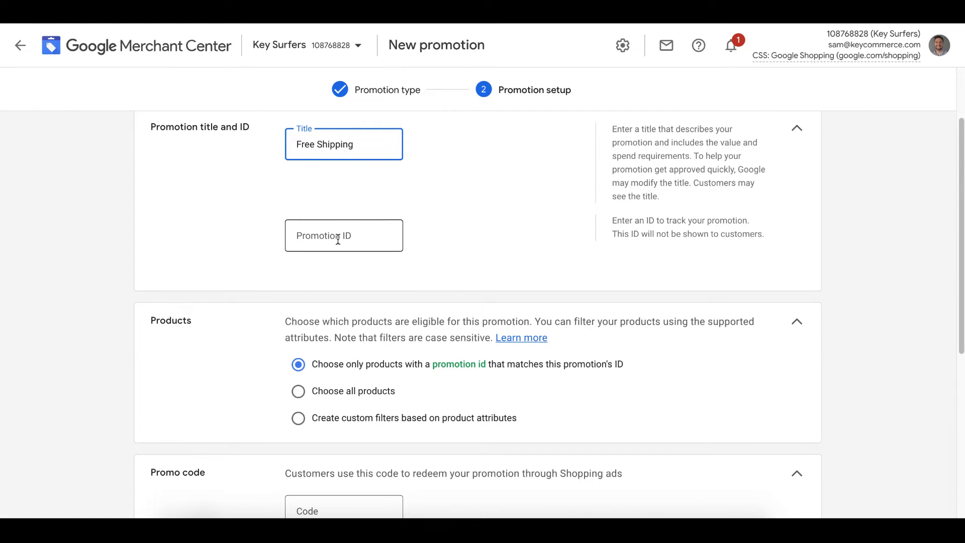
left_click(343, 235)
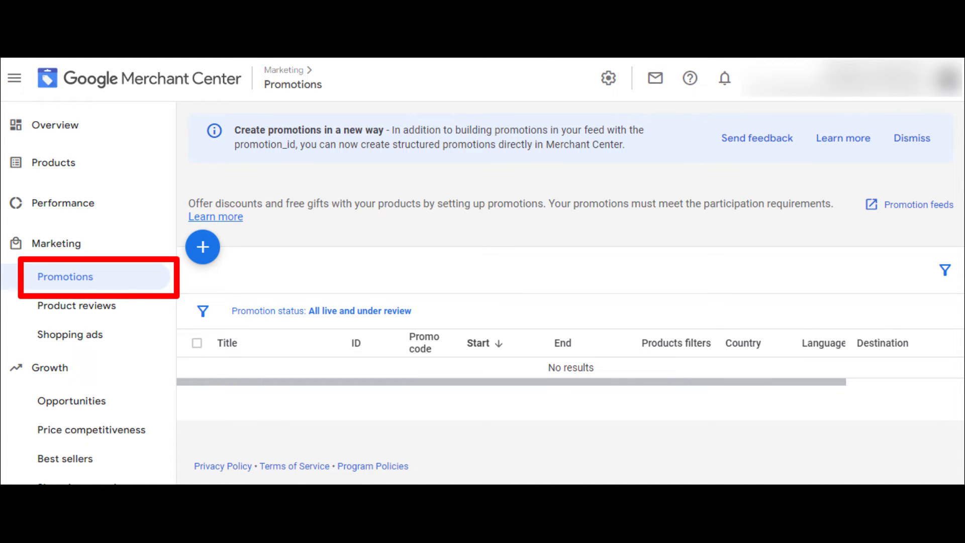
left_click(202, 247)
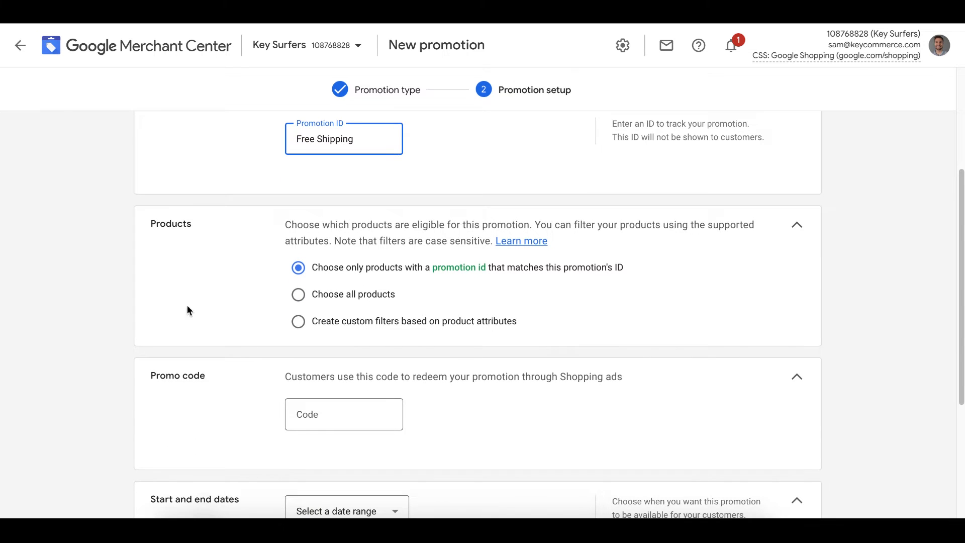
scroll("down", 3)
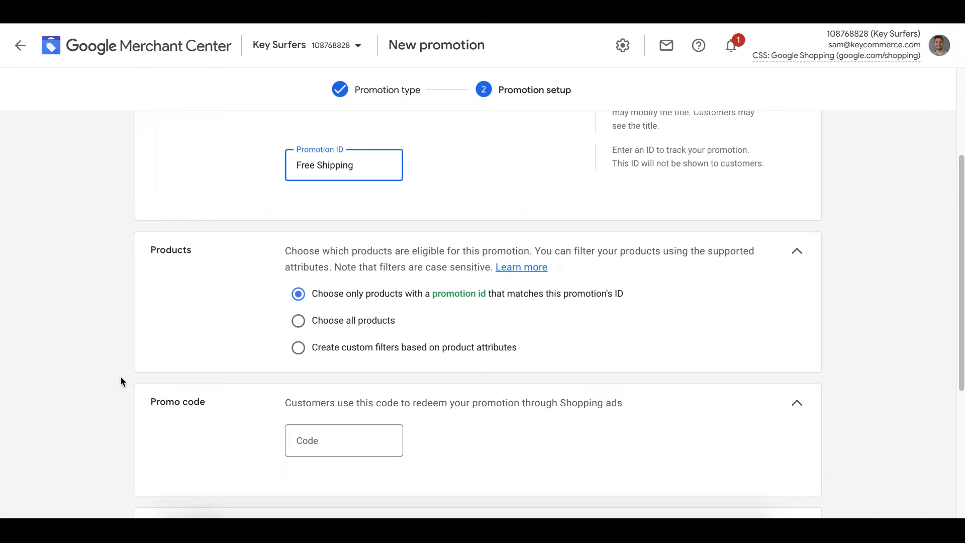
mouse_move(175, 366)
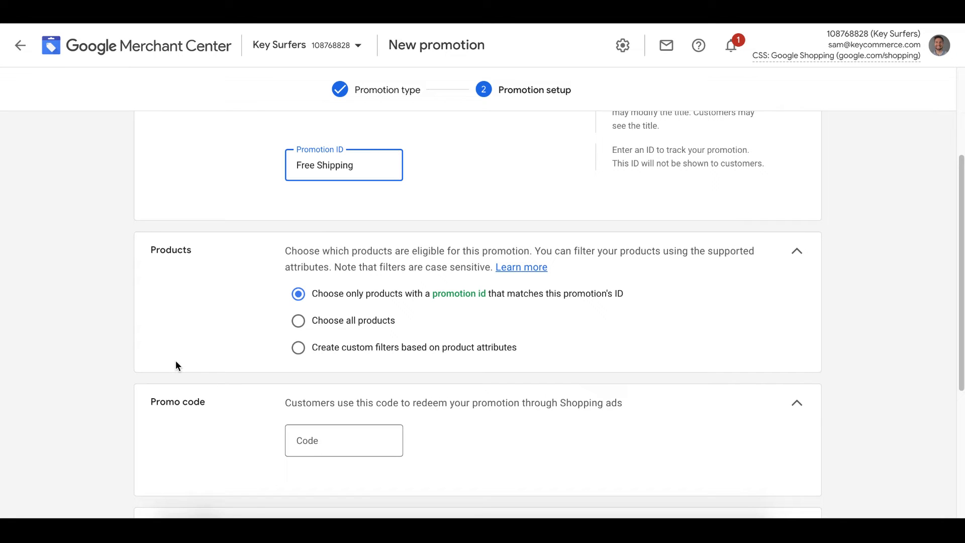
- Try custom product filters, then make the Free Shipping promotion apply to all products
left_click(343, 165)
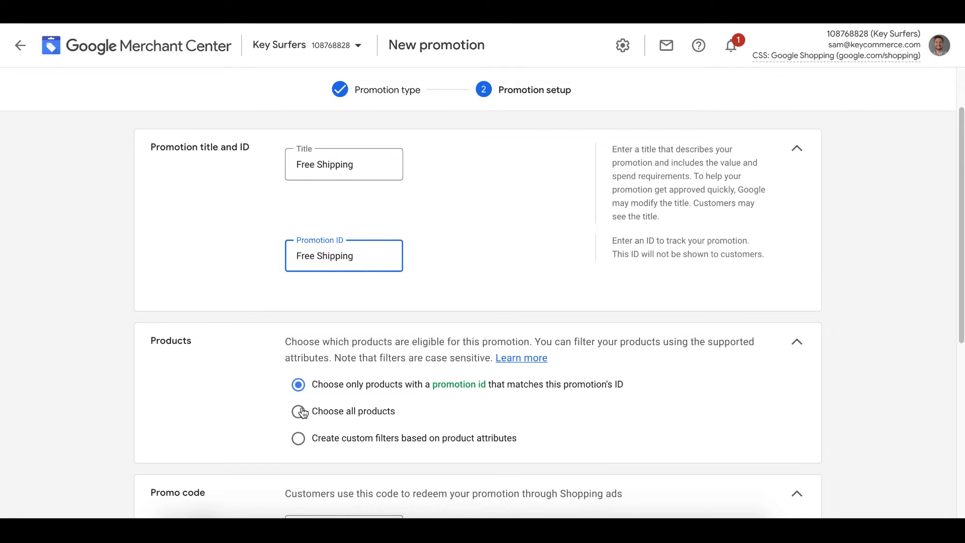
left_click(298, 437)
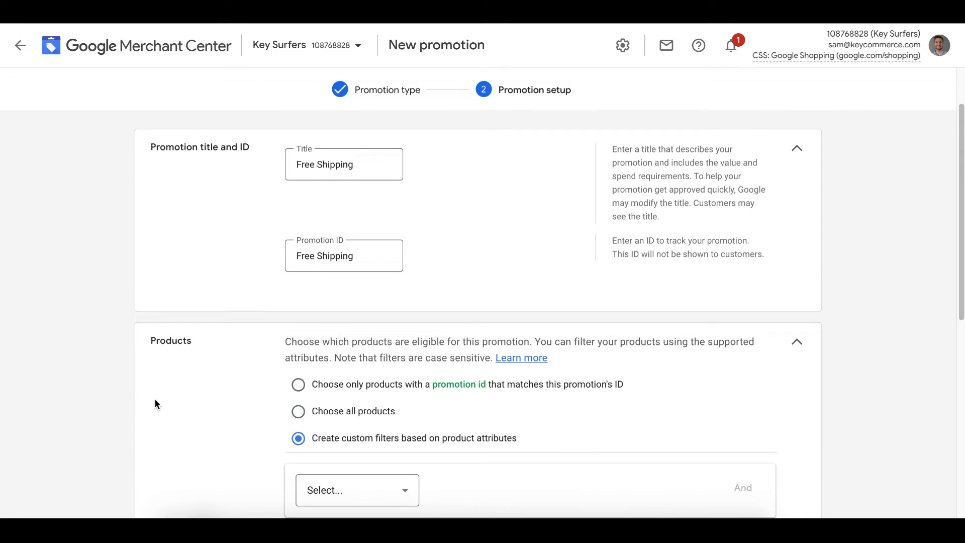
scroll("down", 3)
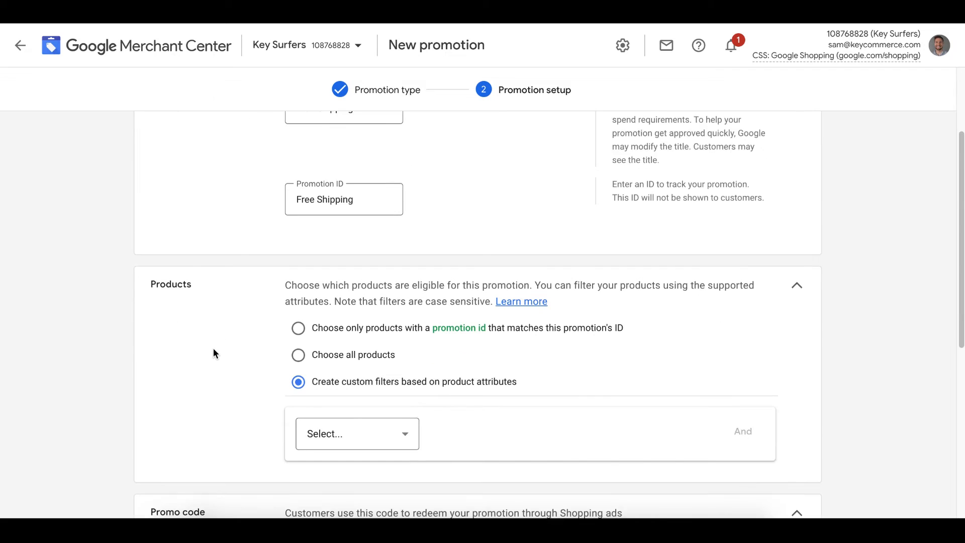
scroll("down", 3)
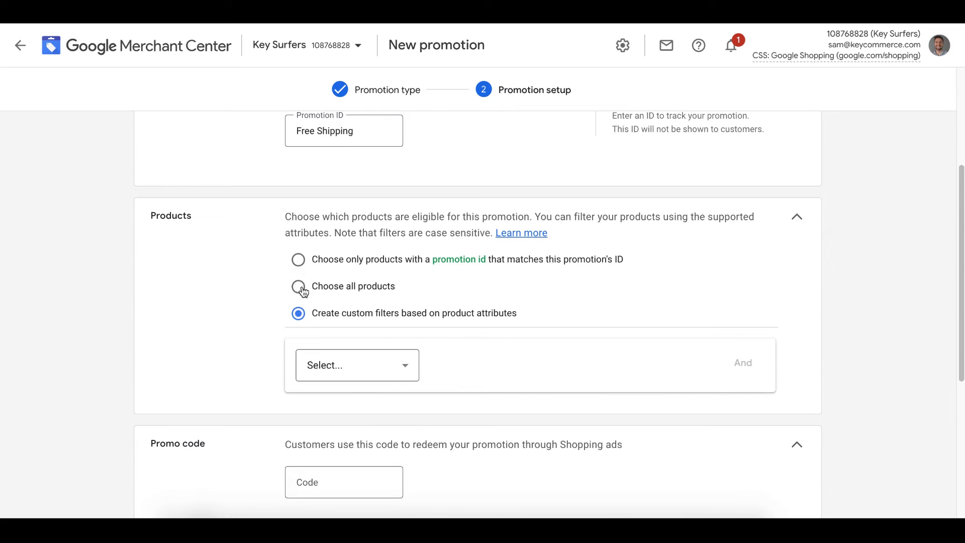
left_click(297, 285)
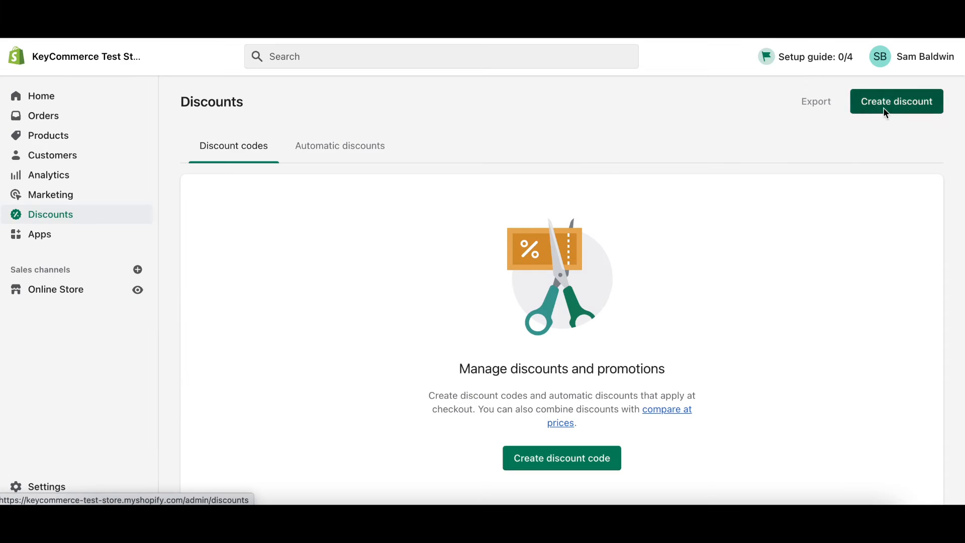
left_click(896, 100)
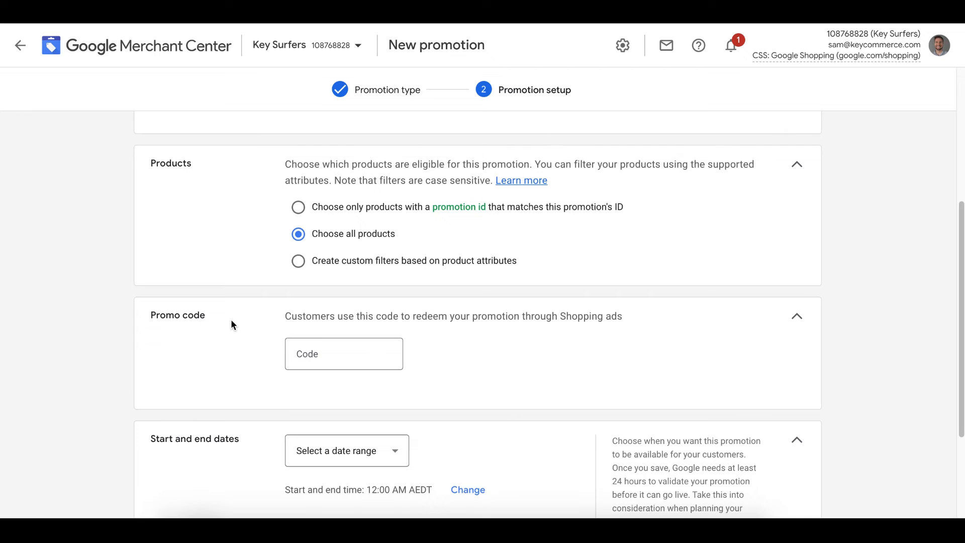
- View an example Special offer product ad and return to the Promotions page
scroll("down", 3)
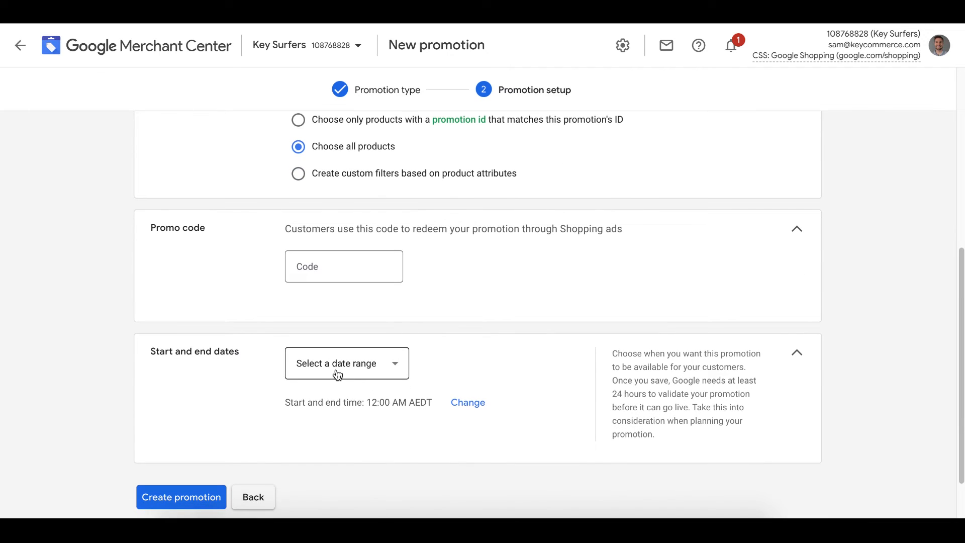
mouse_move(164, 388)
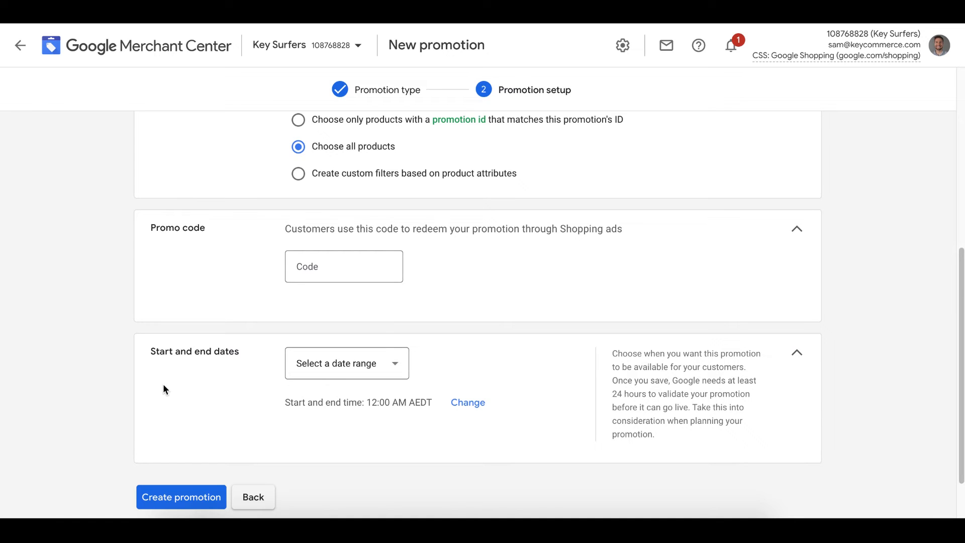
left_click(181, 497)
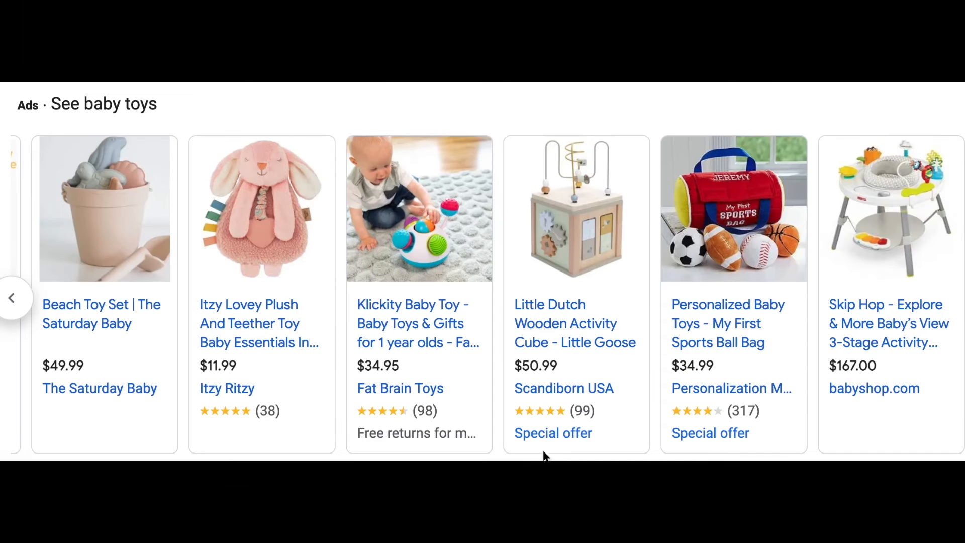
left_click(551, 432)
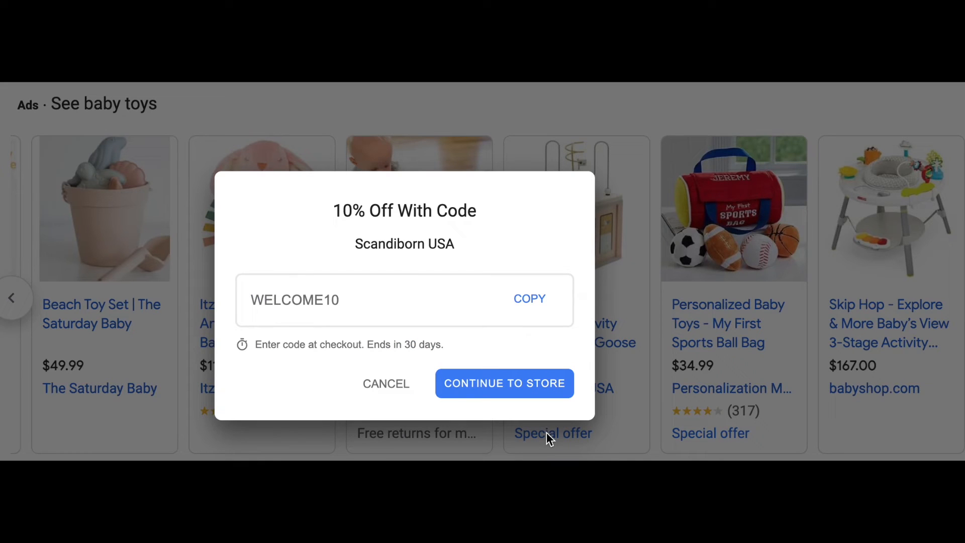
mouse_move(523, 397)
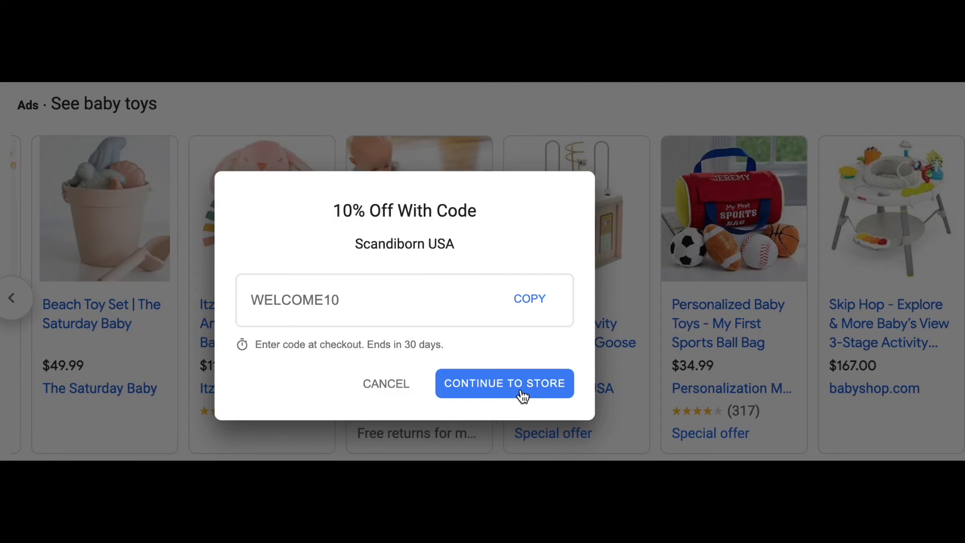
left_click(504, 383)
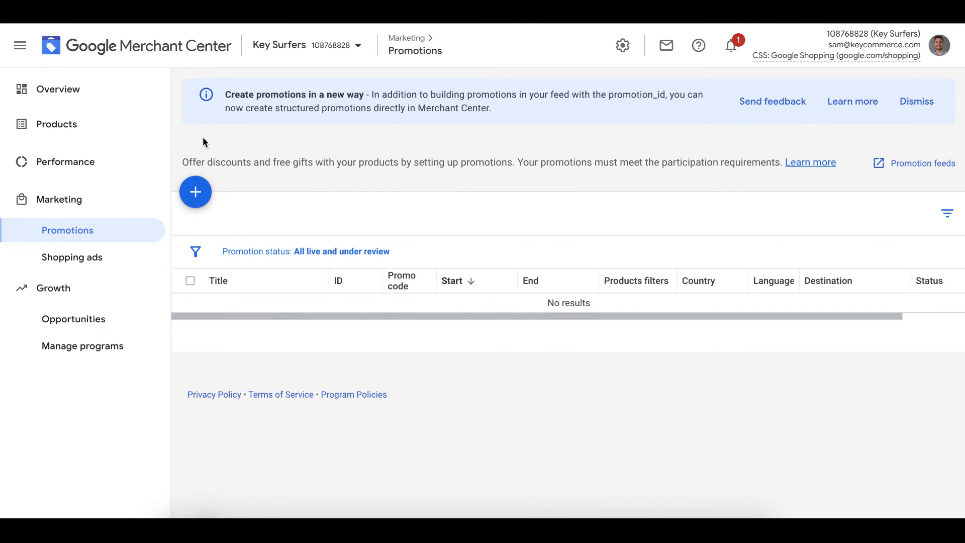
- Create a second promotion for Australia in the Percent off category
left_click(195, 191)
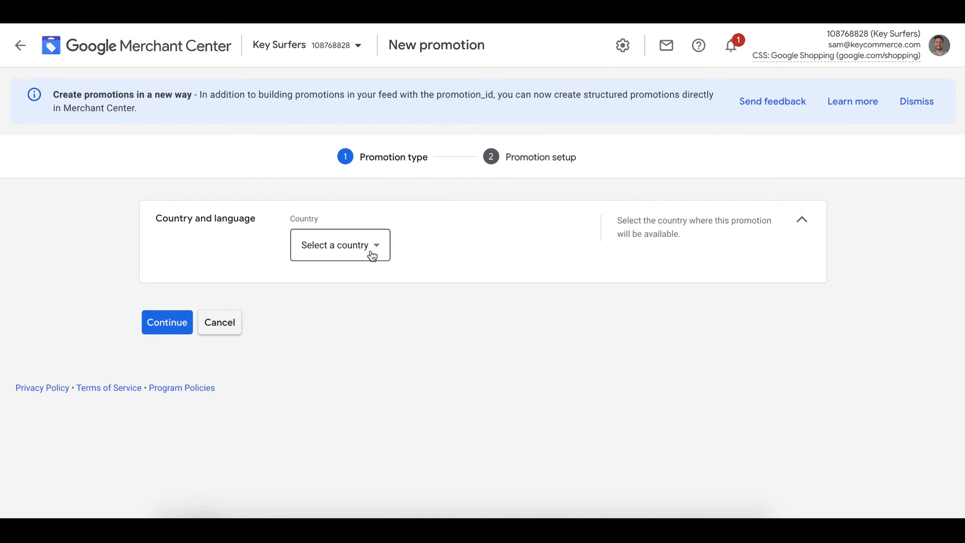
left_click(340, 244)
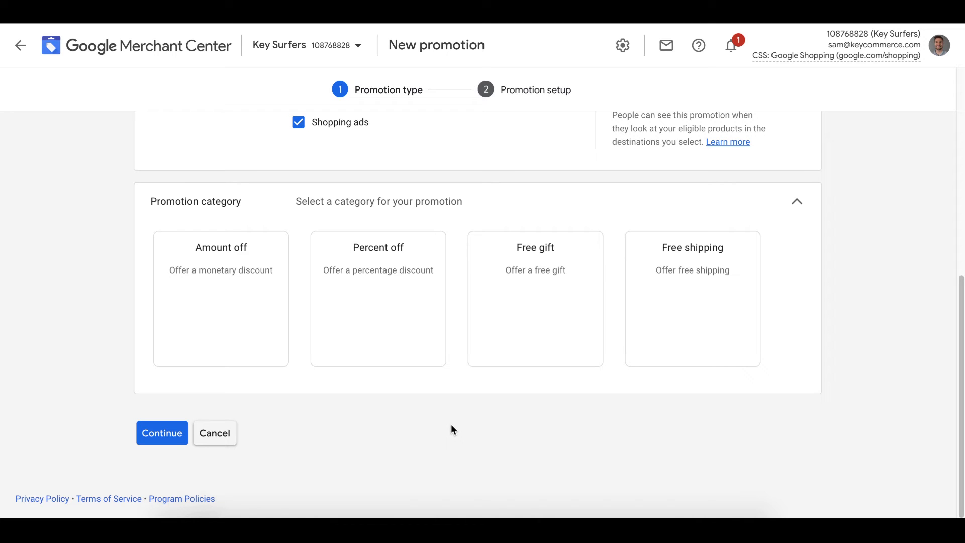
left_click(378, 299)
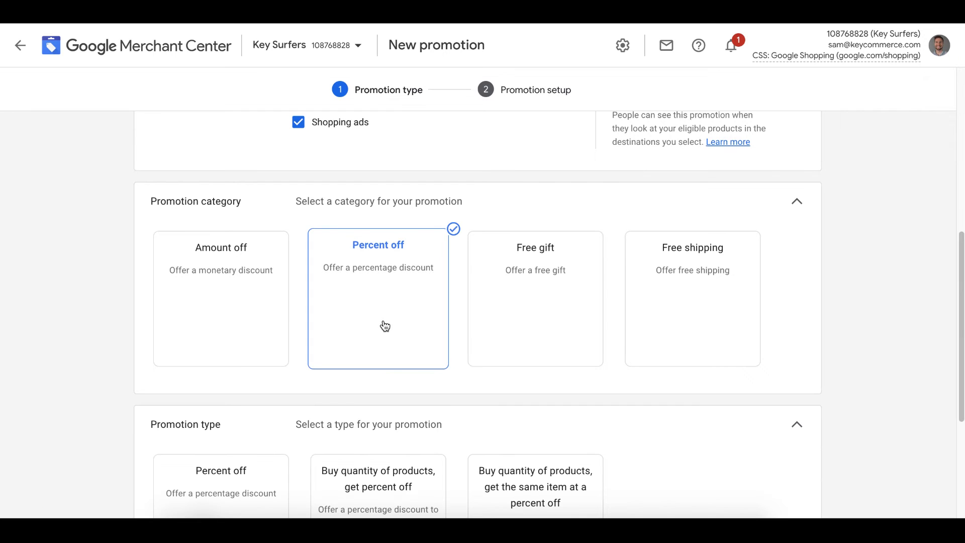
scroll("down", 3)
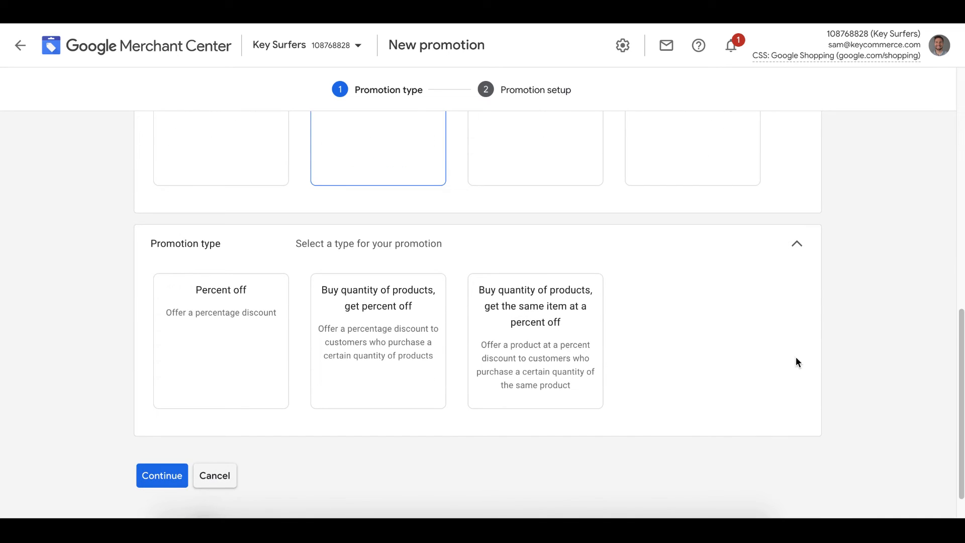
mouse_move(780, 383)
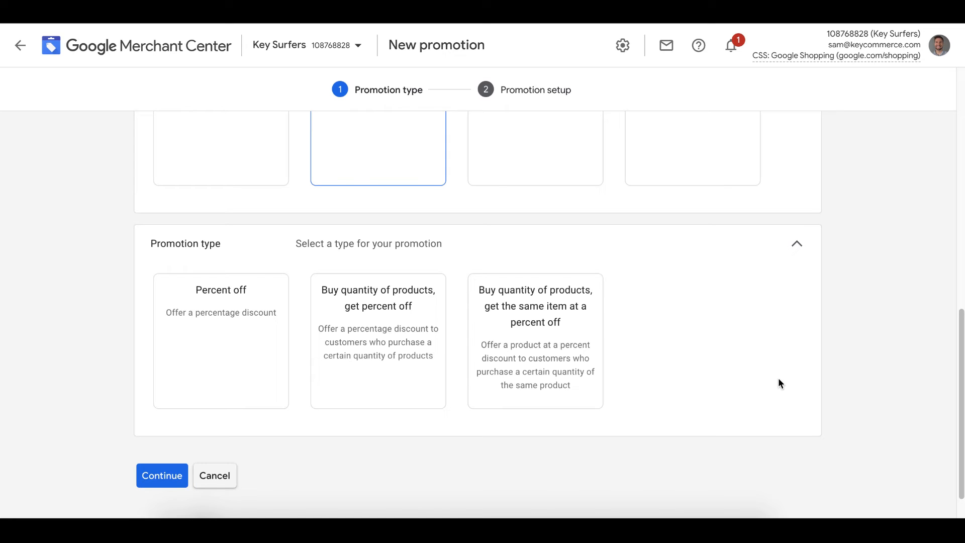
- Make it a 'Buy quantity of products, get percent off' offer with quantity 1 and 10% discount
left_click(378, 341)
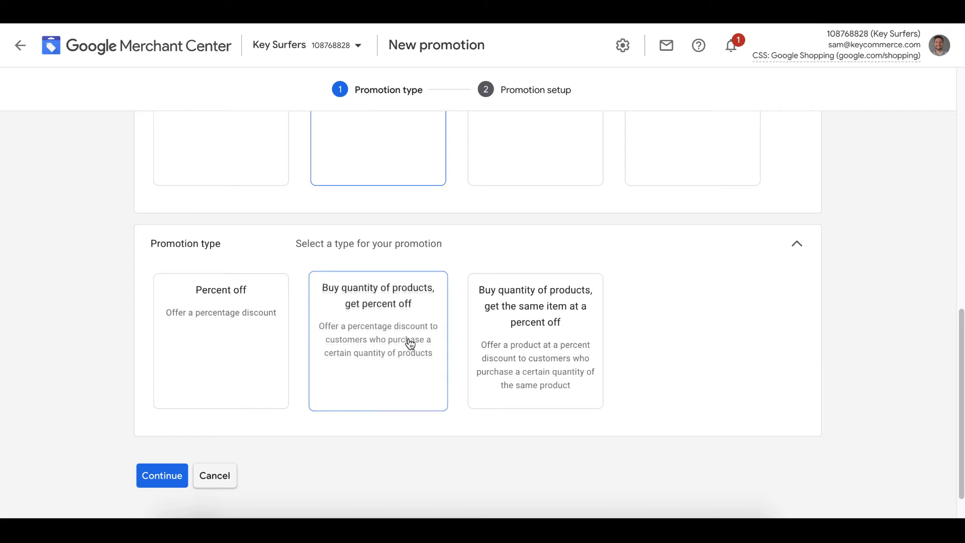
left_click(378, 341)
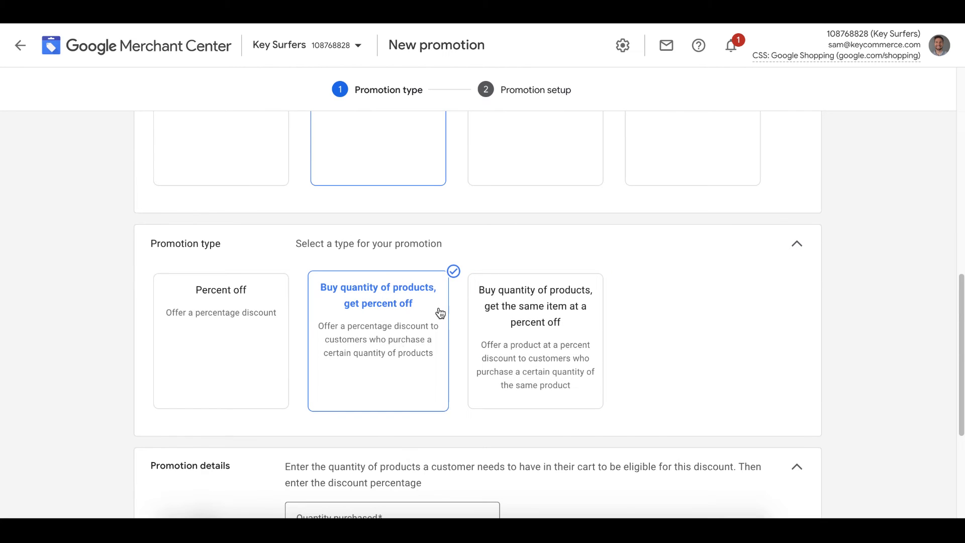
scroll("down", 3)
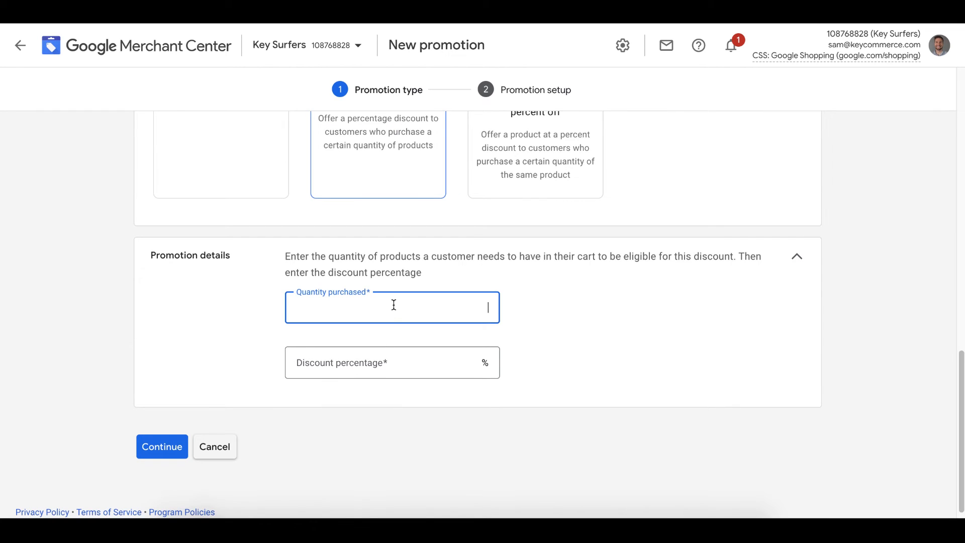
type("10")
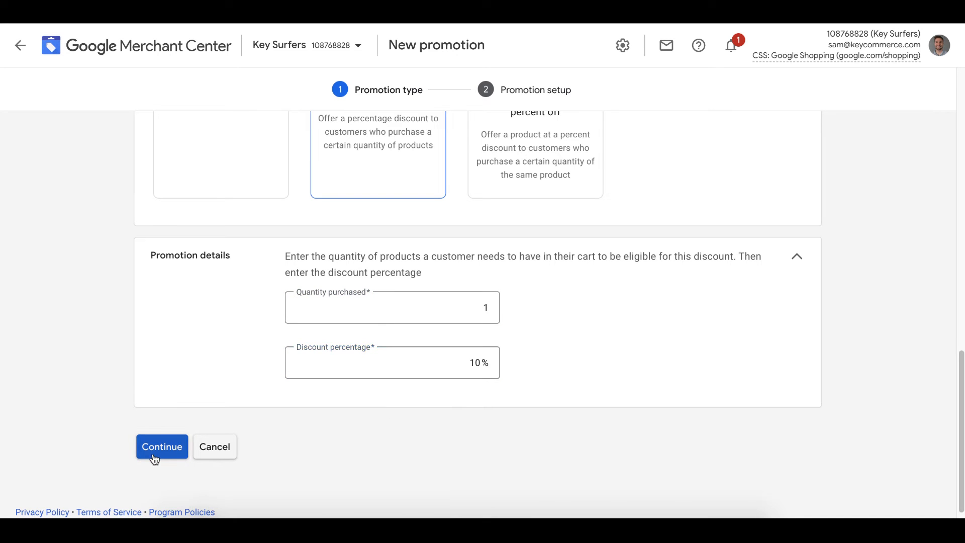
- Continue to setup with title 'Buy 1 get 10% Off' and promotion ID 'Buy-1-get-10%-Off'
left_click(161, 446)
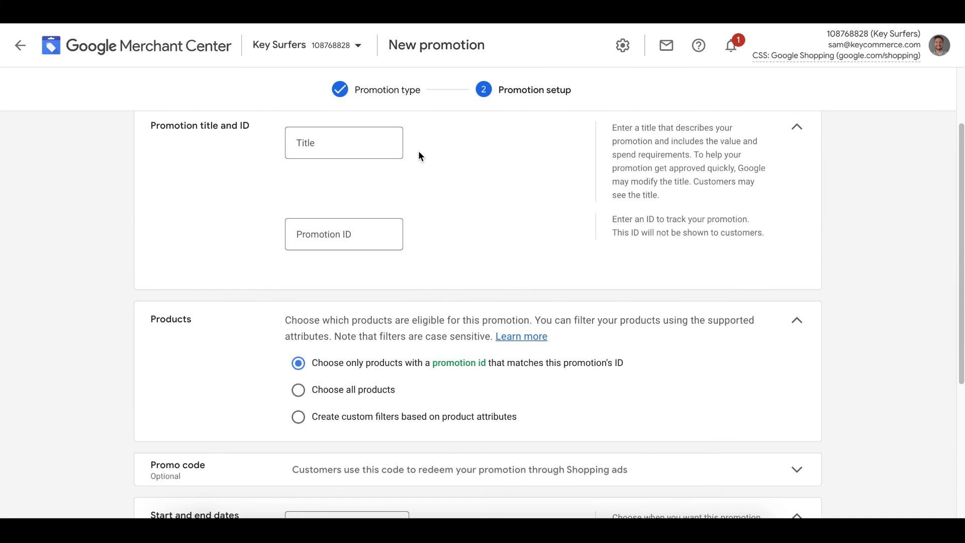
left_click(344, 142)
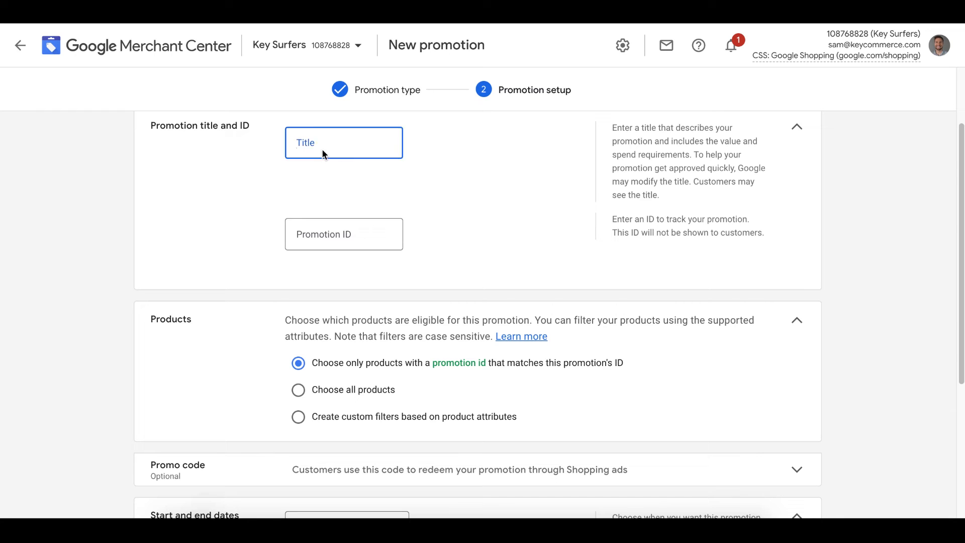
left_click(343, 142)
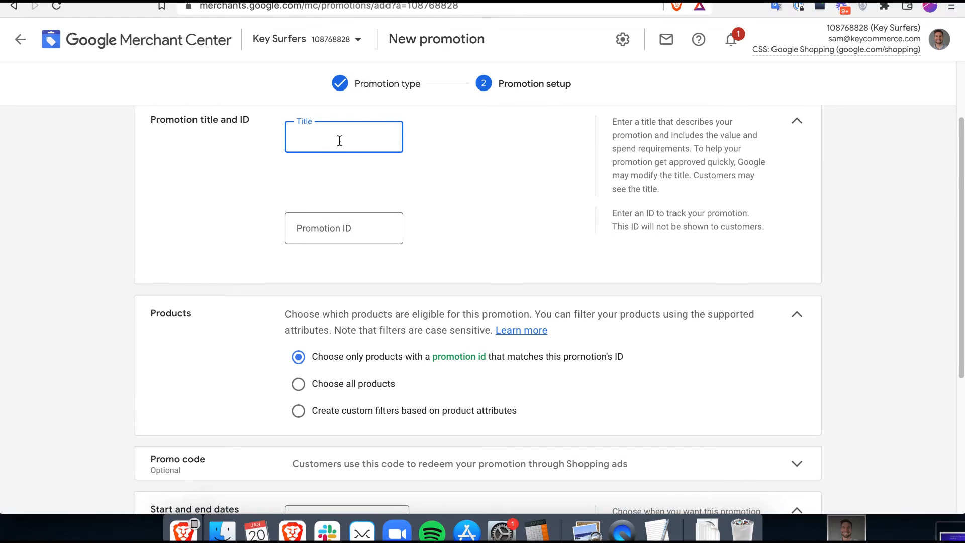
type("Buy 1 get 10% Off")
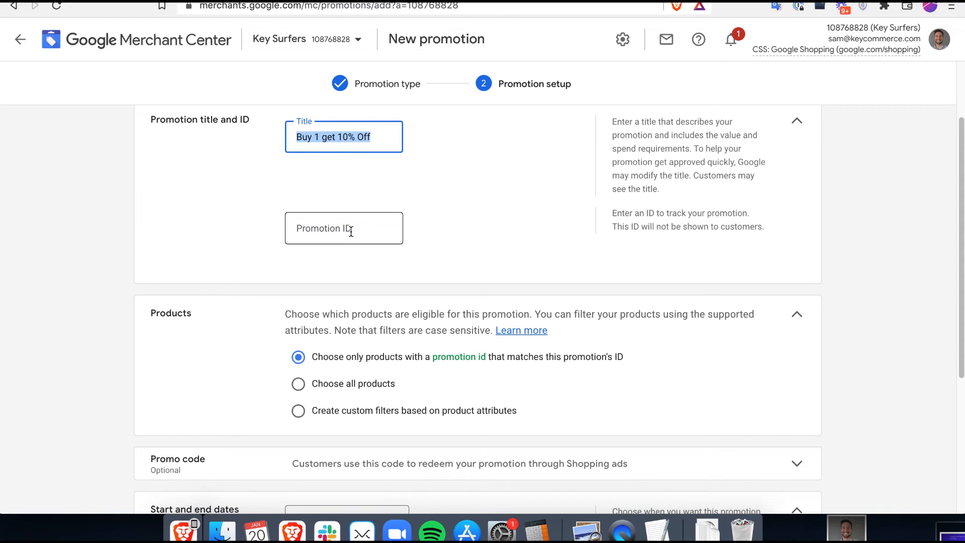
type("Buy 1 get 10%-Off")
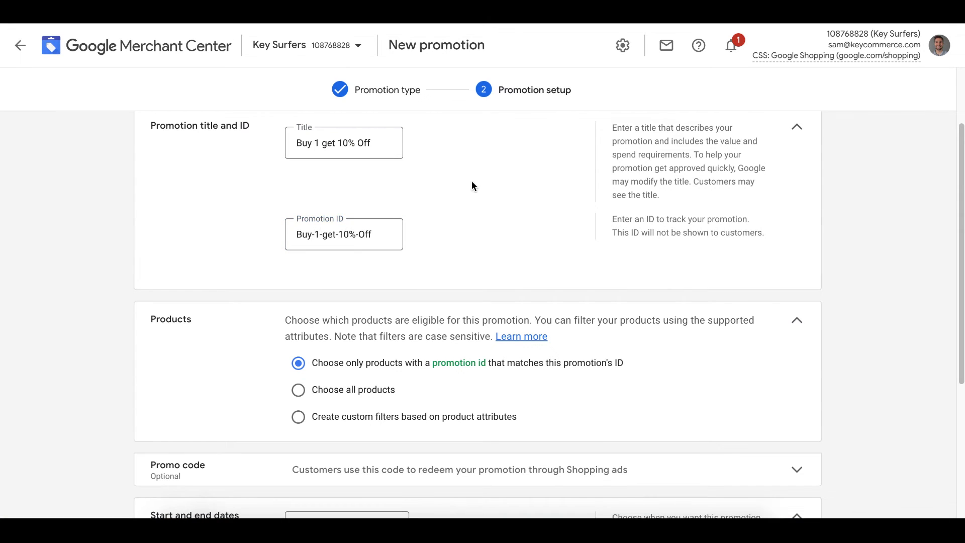
mouse_move(514, 256)
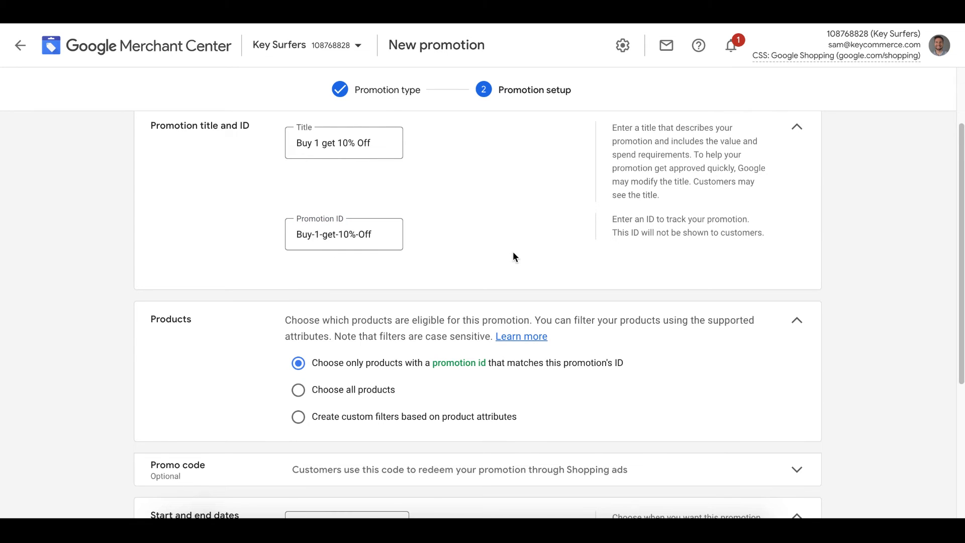
- Apply the promotion to all products and expand the optional promo code section
scroll("down", 3)
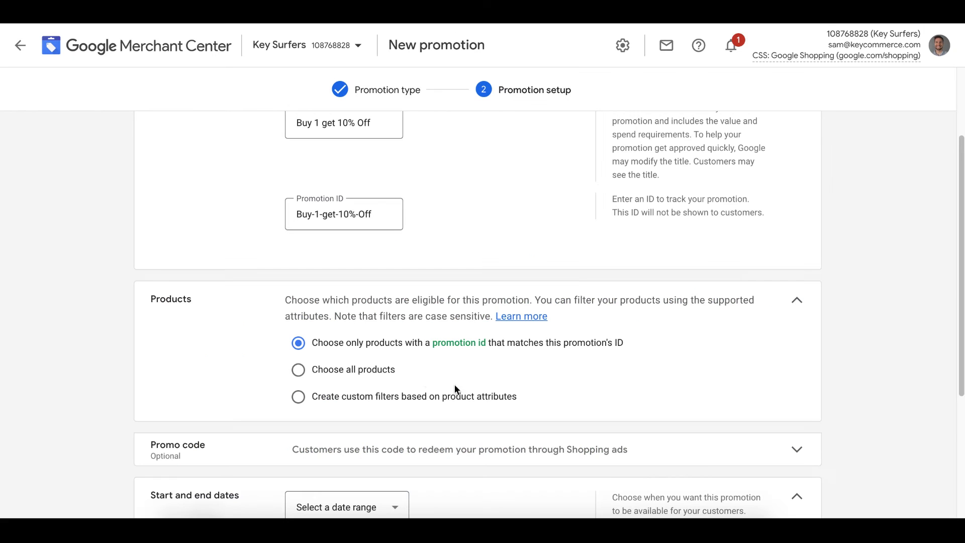
left_click(298, 369)
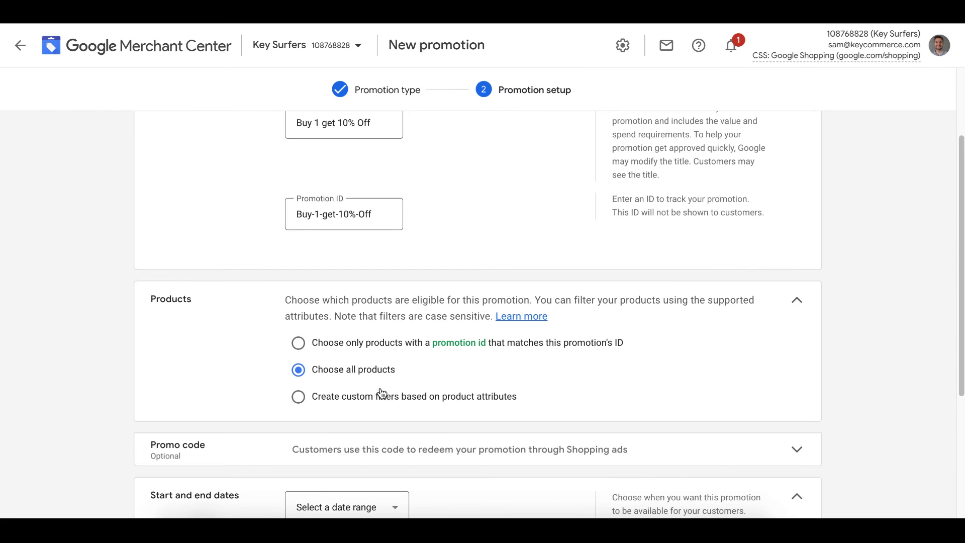
left_click(298, 396)
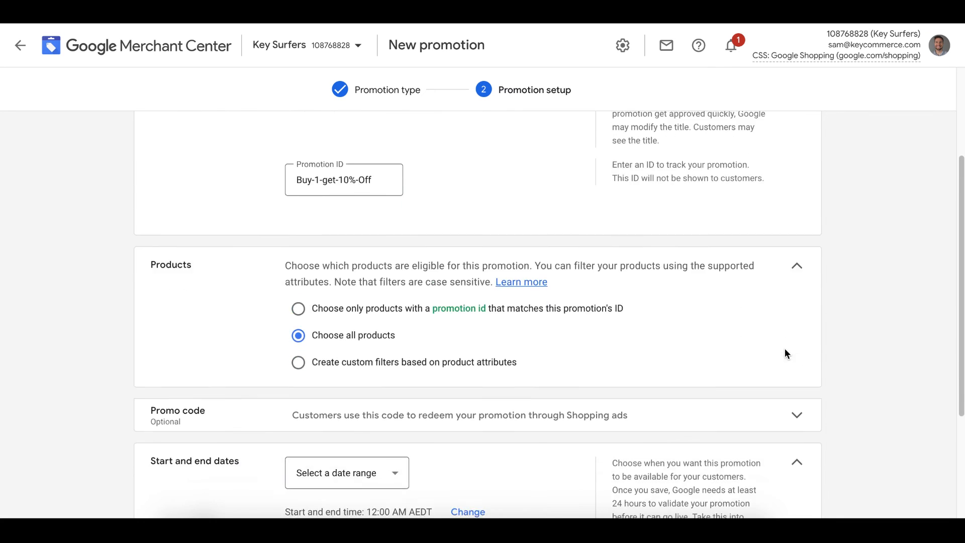
left_click(796, 415)
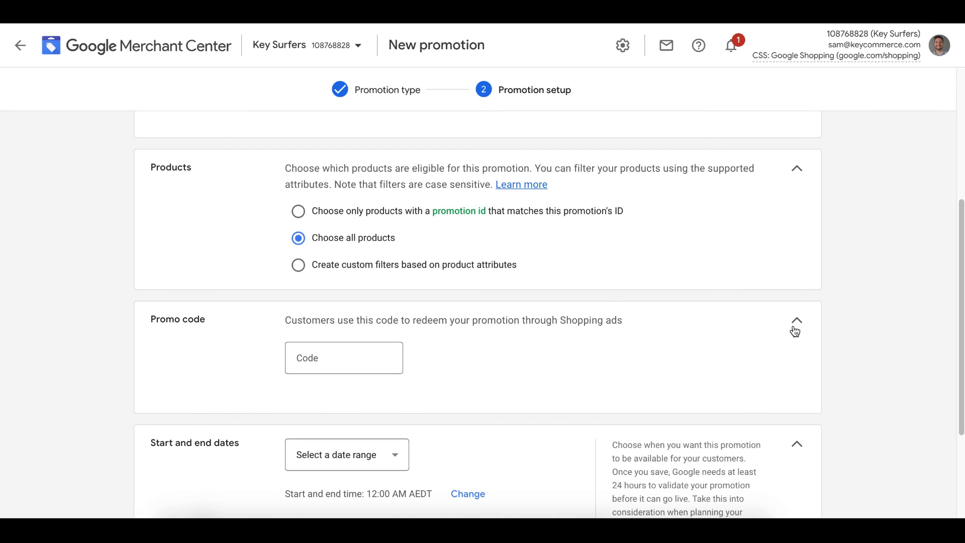
mouse_move(792, 325)
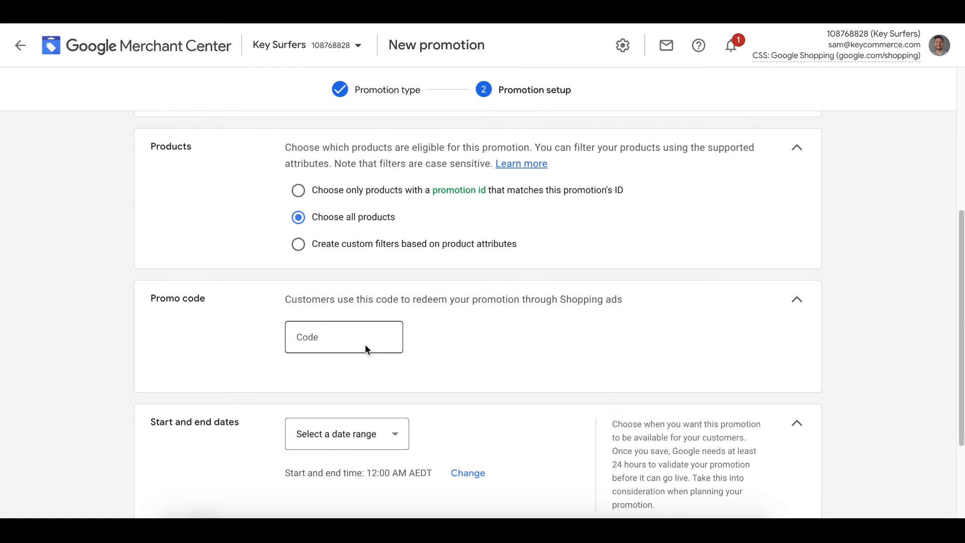
- Set the promotion's date range to Jan 20 – Jun 20, 2022 and create the promotion
scroll("down", 3)
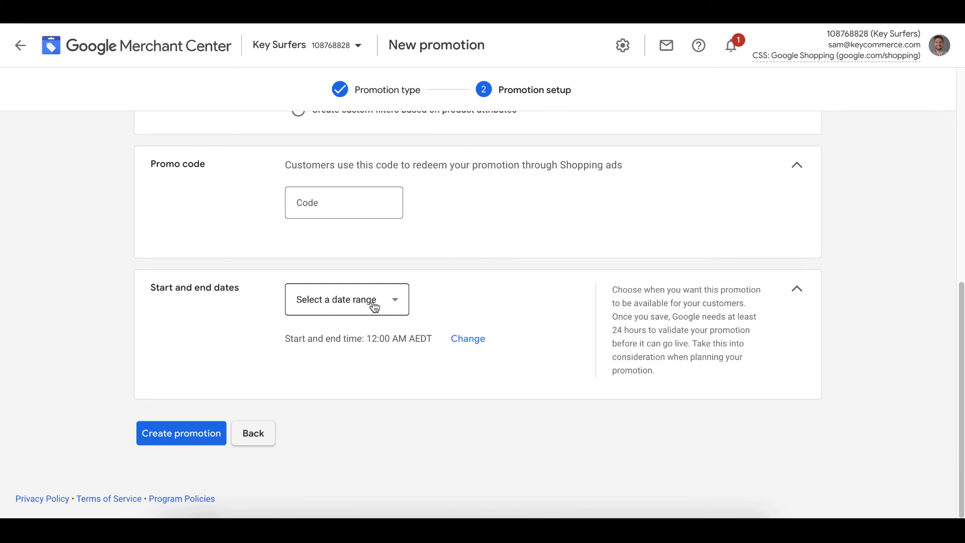
left_click(346, 300)
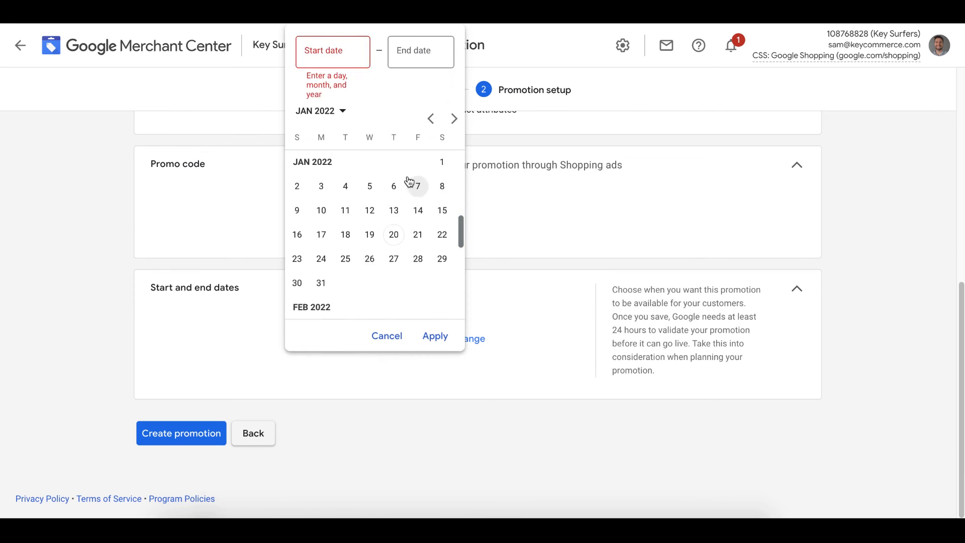
left_click(435, 336)
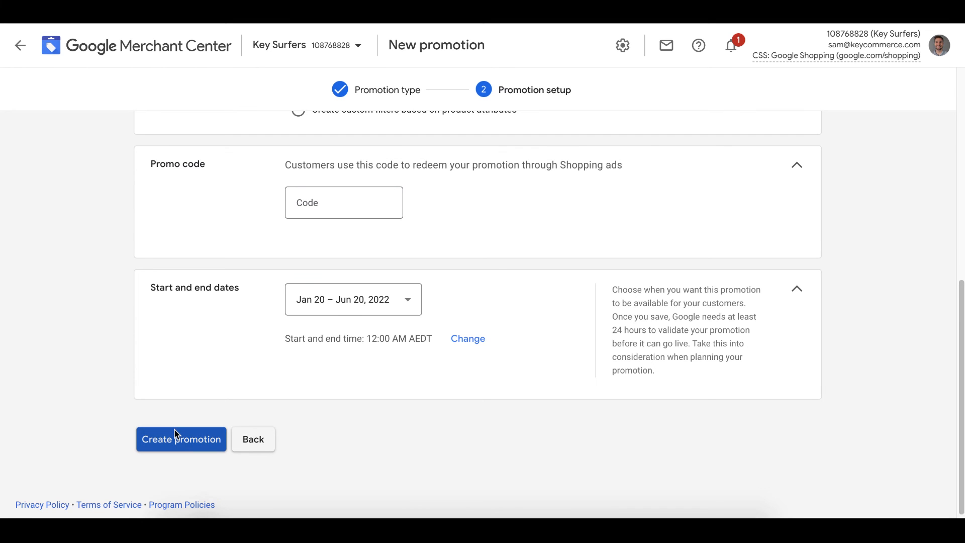
left_click(181, 439)
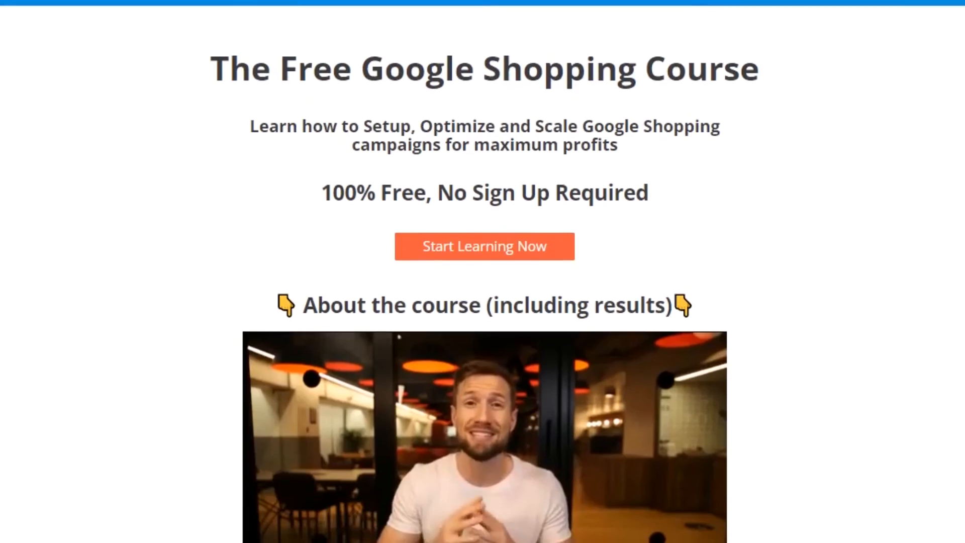
- Start the free Google Shopping course, landing on the 'How do we optimize Google Shopping campaigns?' lesson
scroll("down", 3)
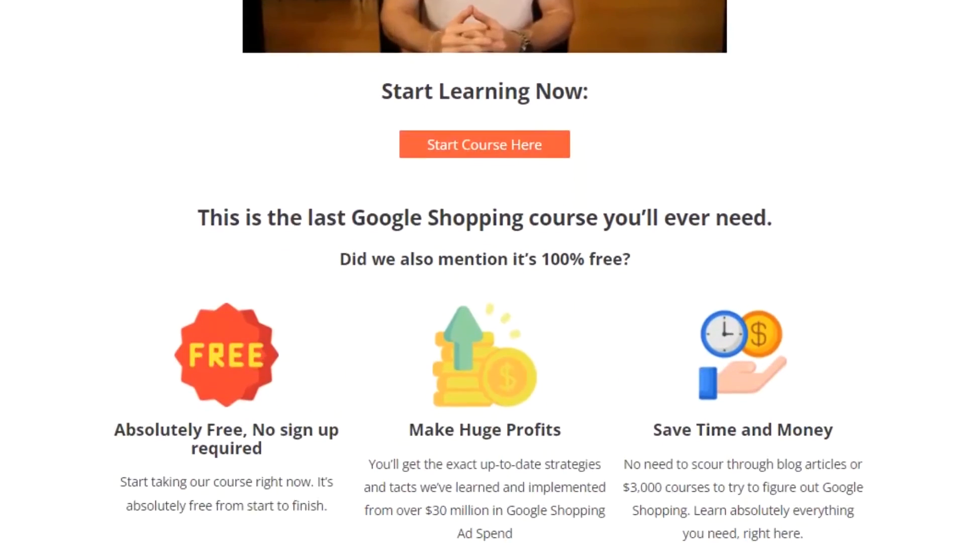
left_click(484, 144)
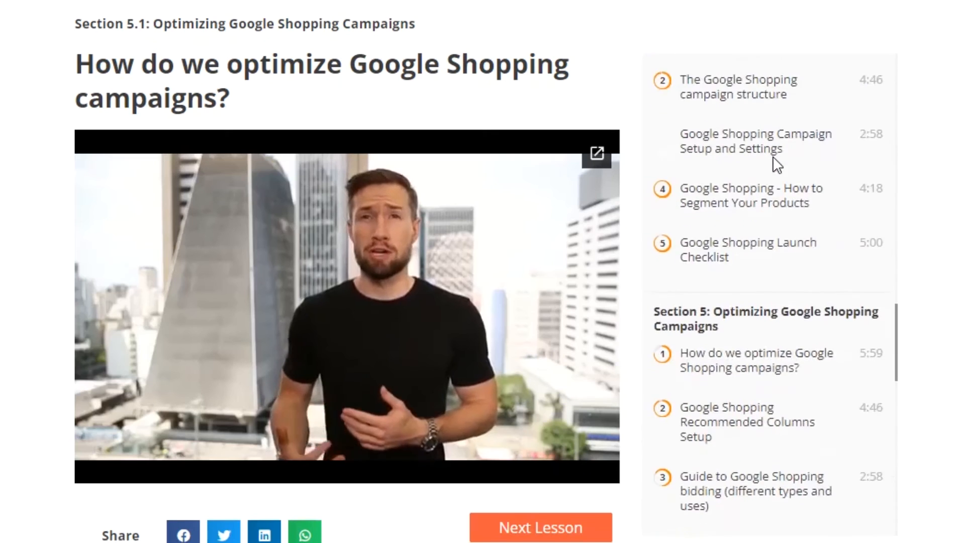
scroll("down", 3)
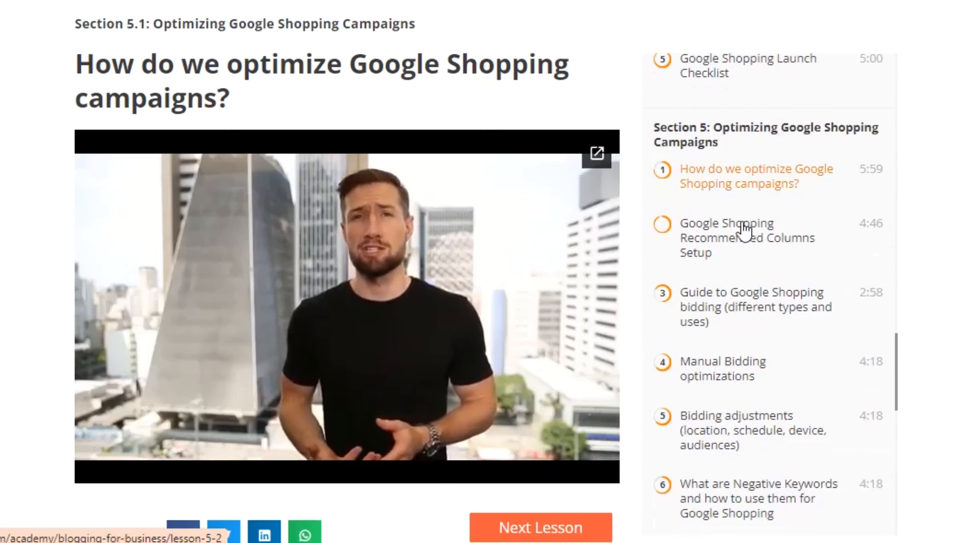